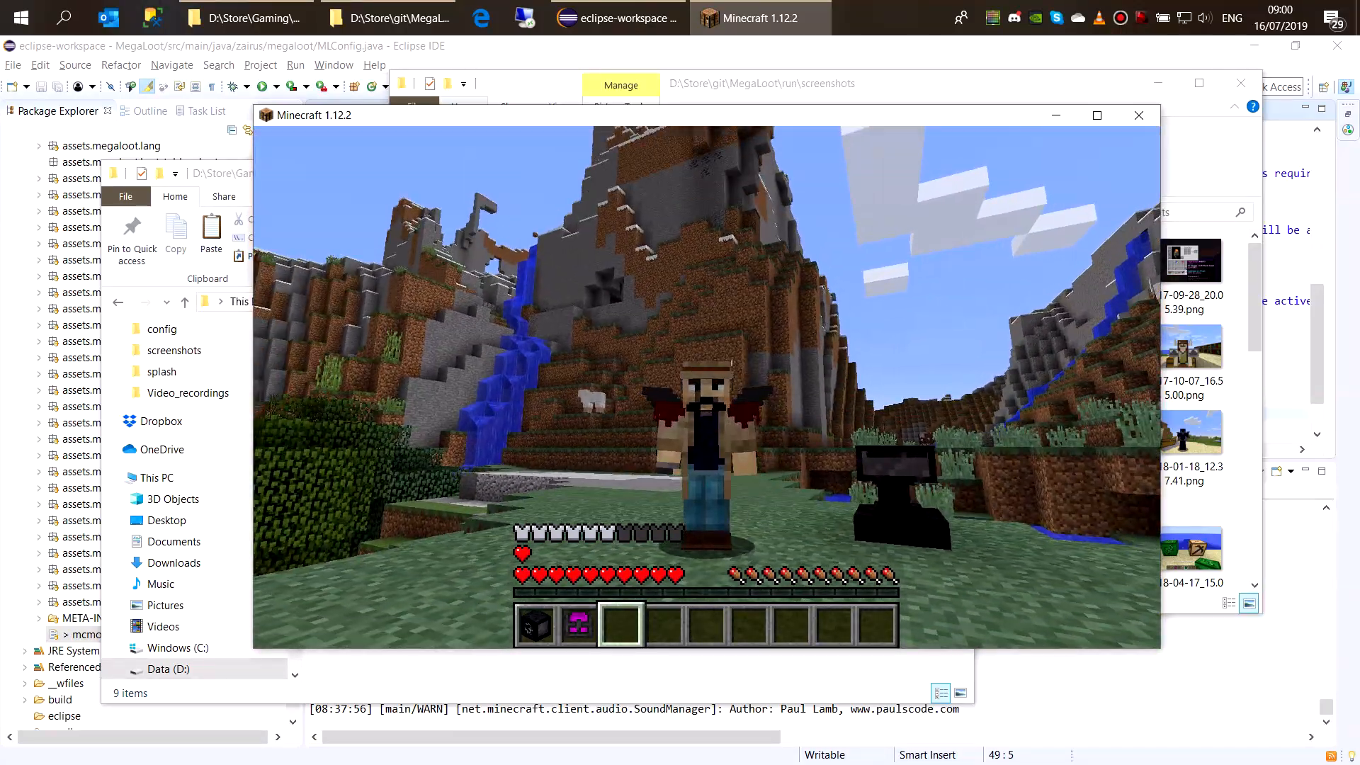
Show the character wearing the jetpack in the 1.12.2 world, then quit Minecraft
key(e)
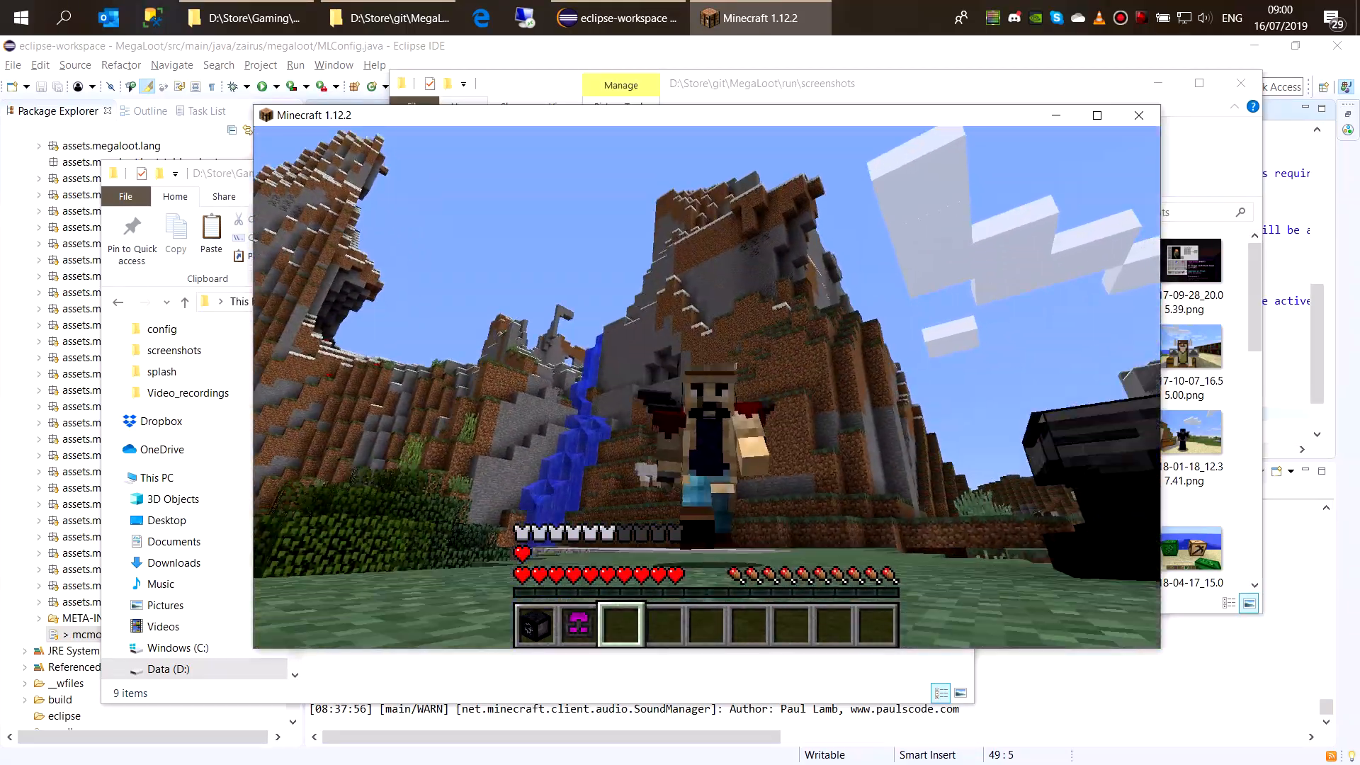
key(Escape)
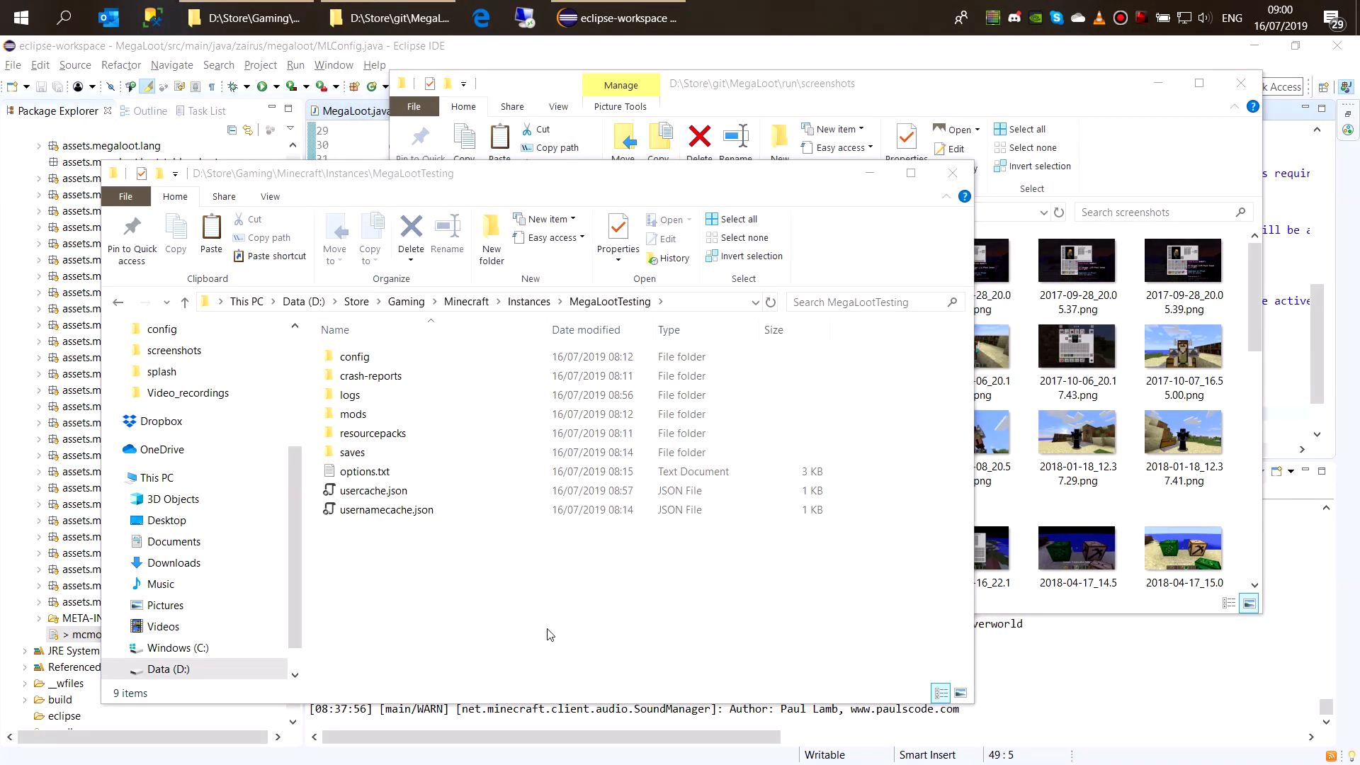
Open megaloot.cfg from MegaLootTesting's config folder in Notepad
click(354, 356)
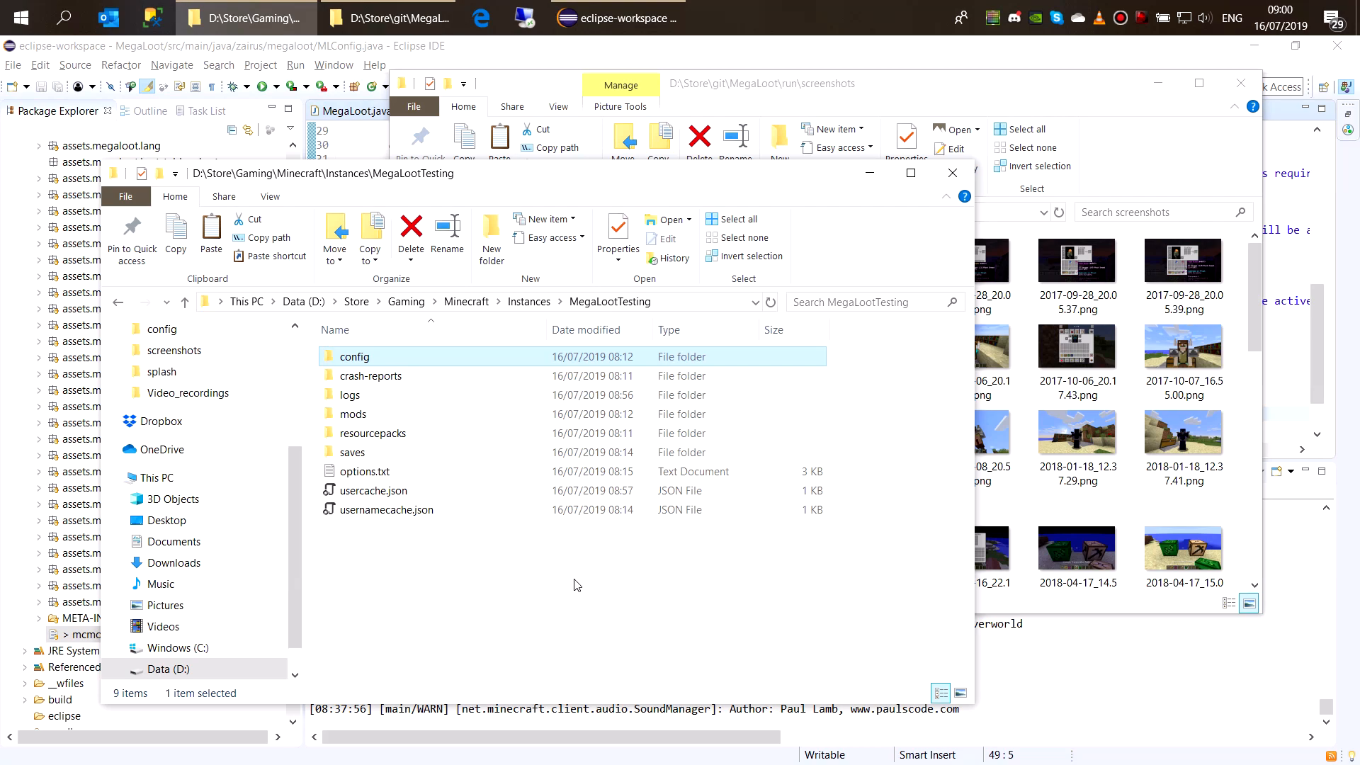
mouse_move(570, 588)
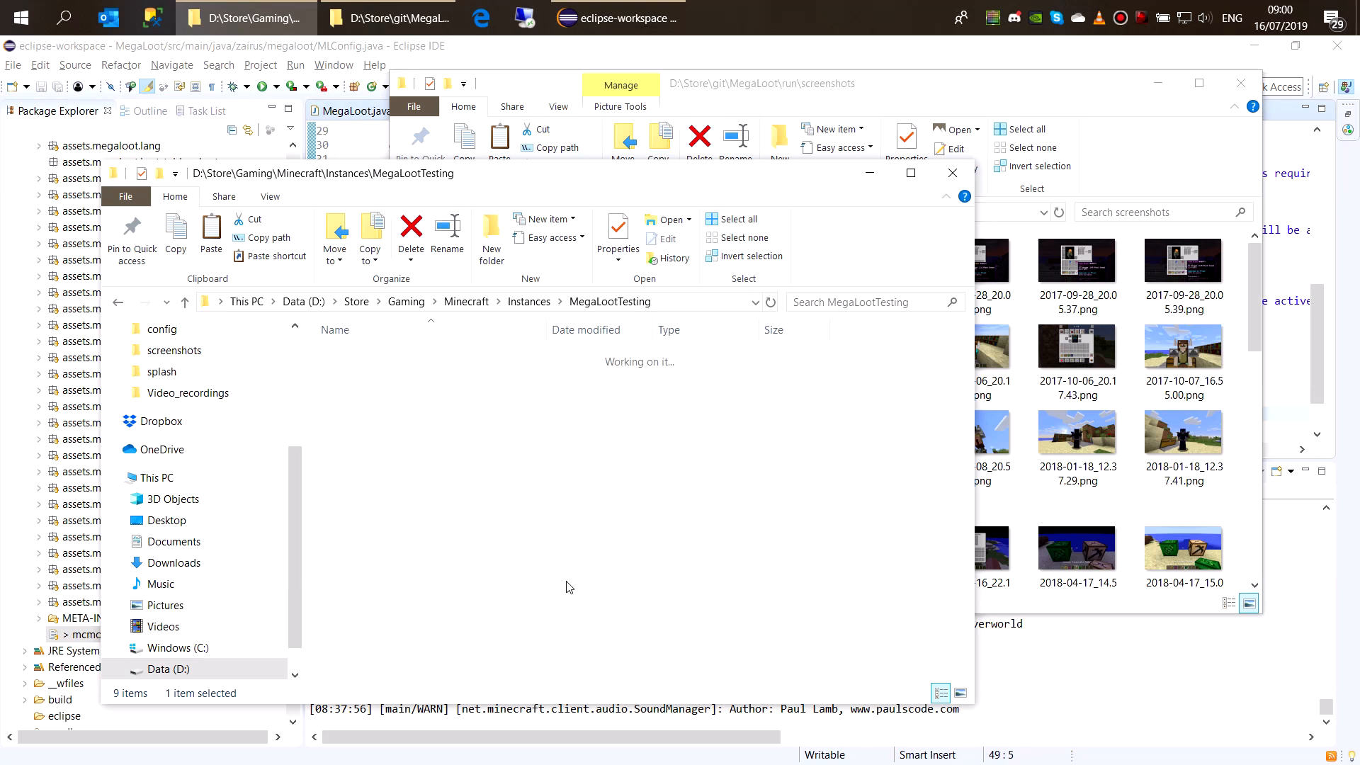
double_click(161, 328)
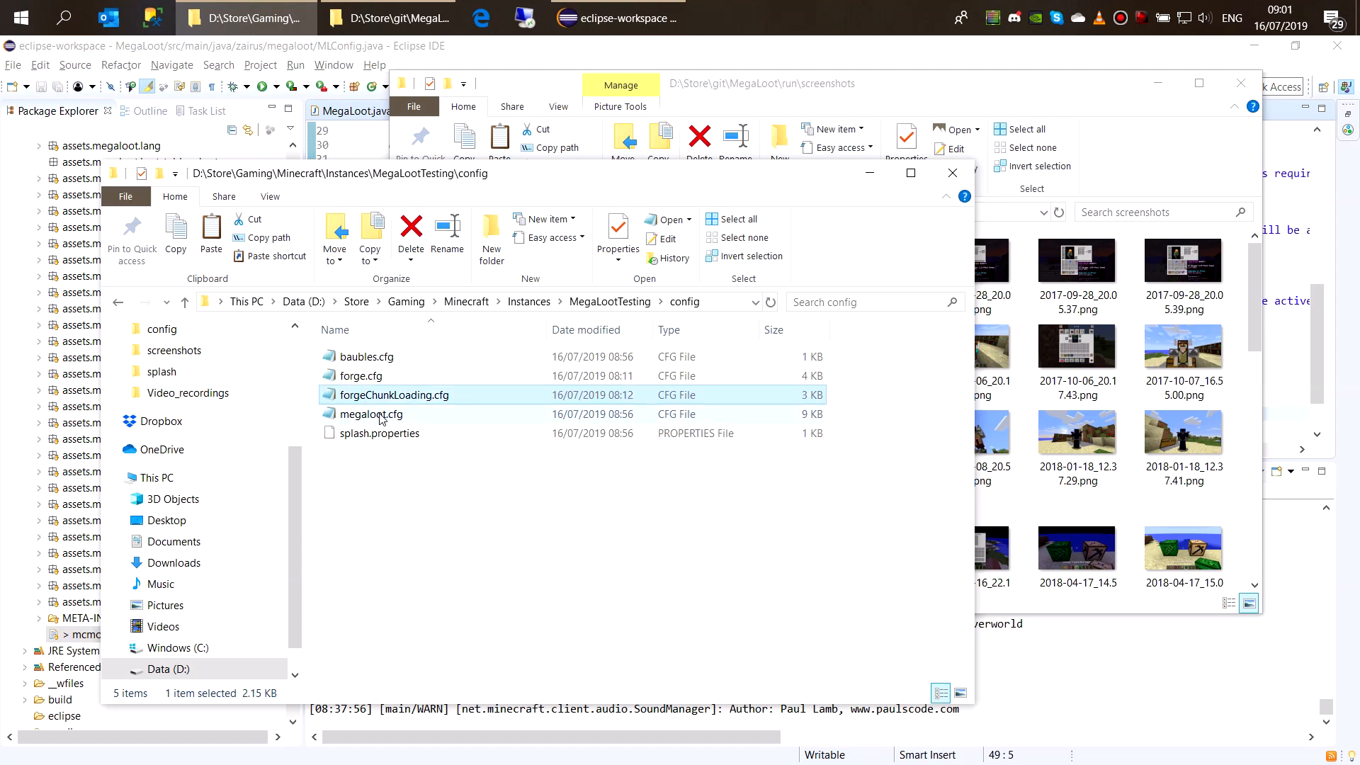
double_click(371, 413)
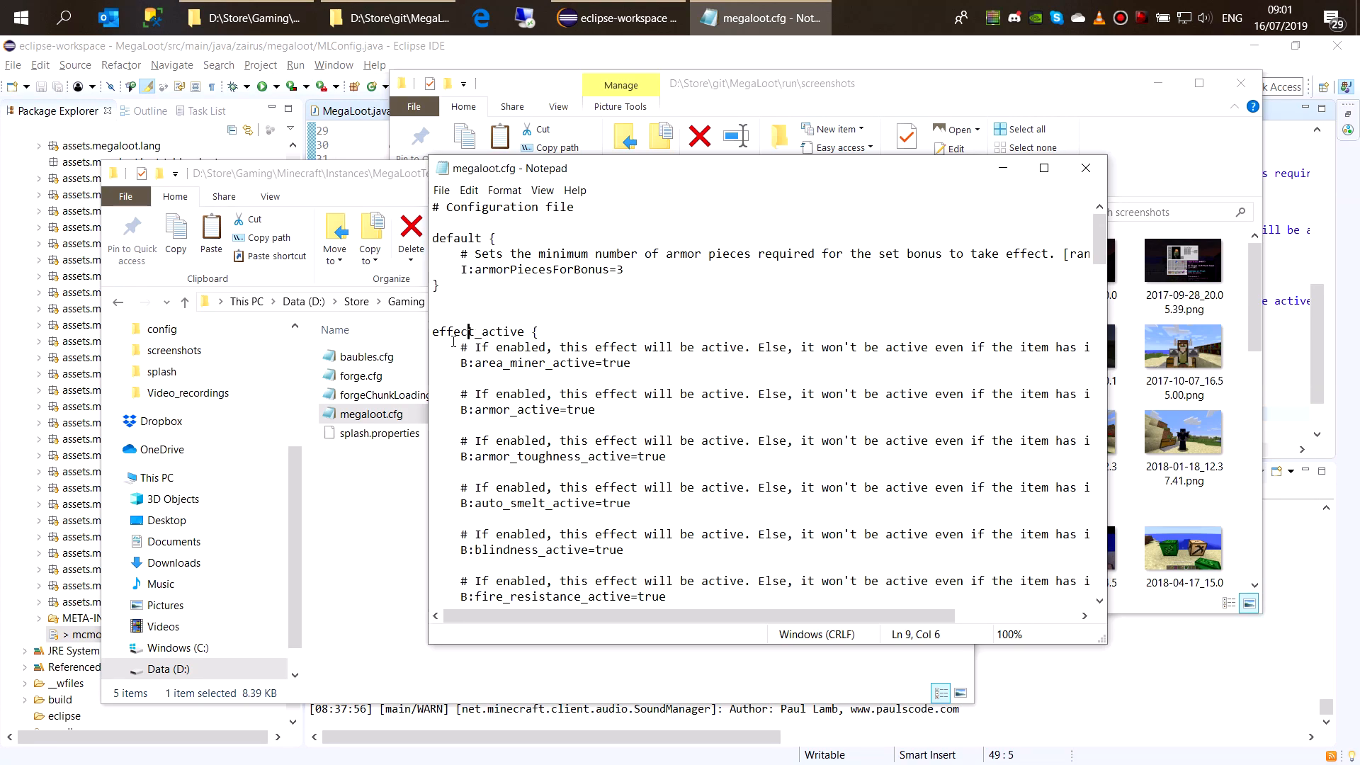
Change B:jetpack_active from true to false in megaloot.cfg's effect_active section
scroll(down, 3)
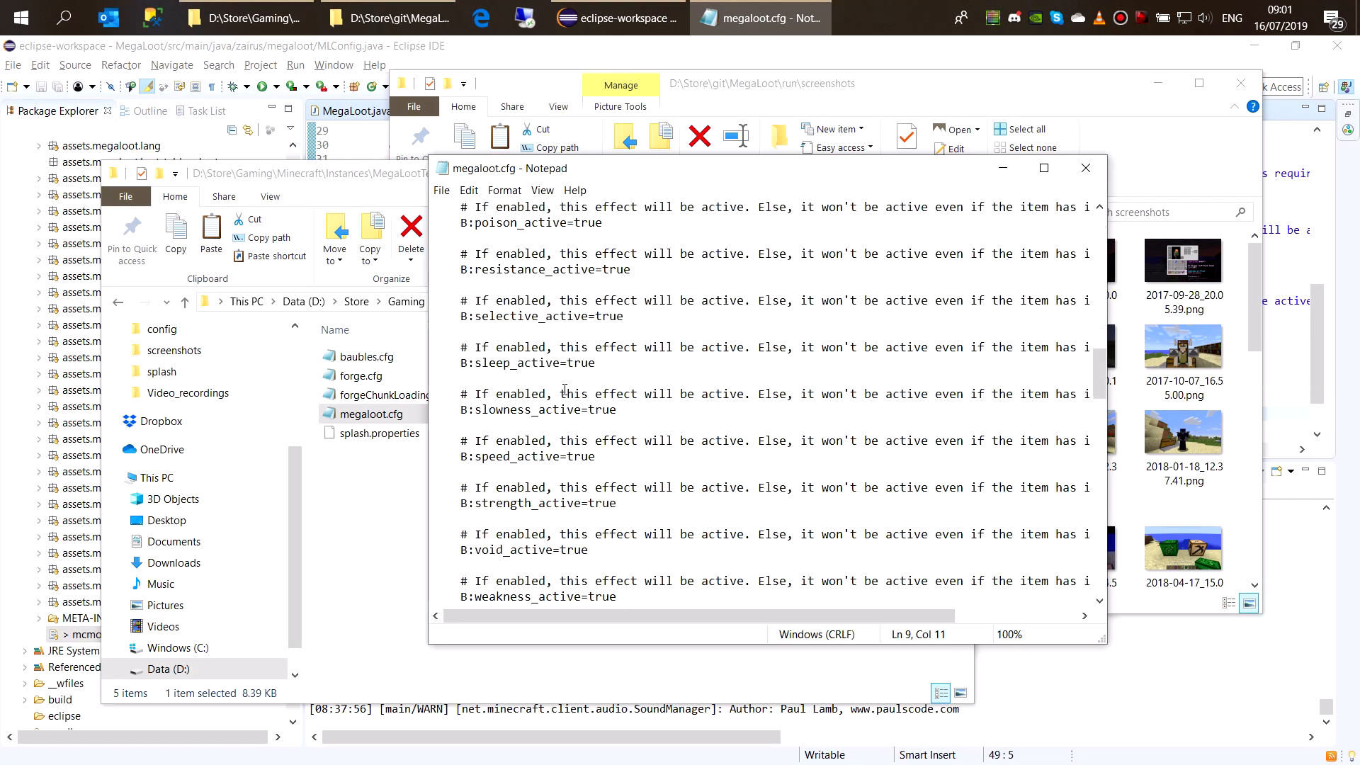
scroll(down, 3)
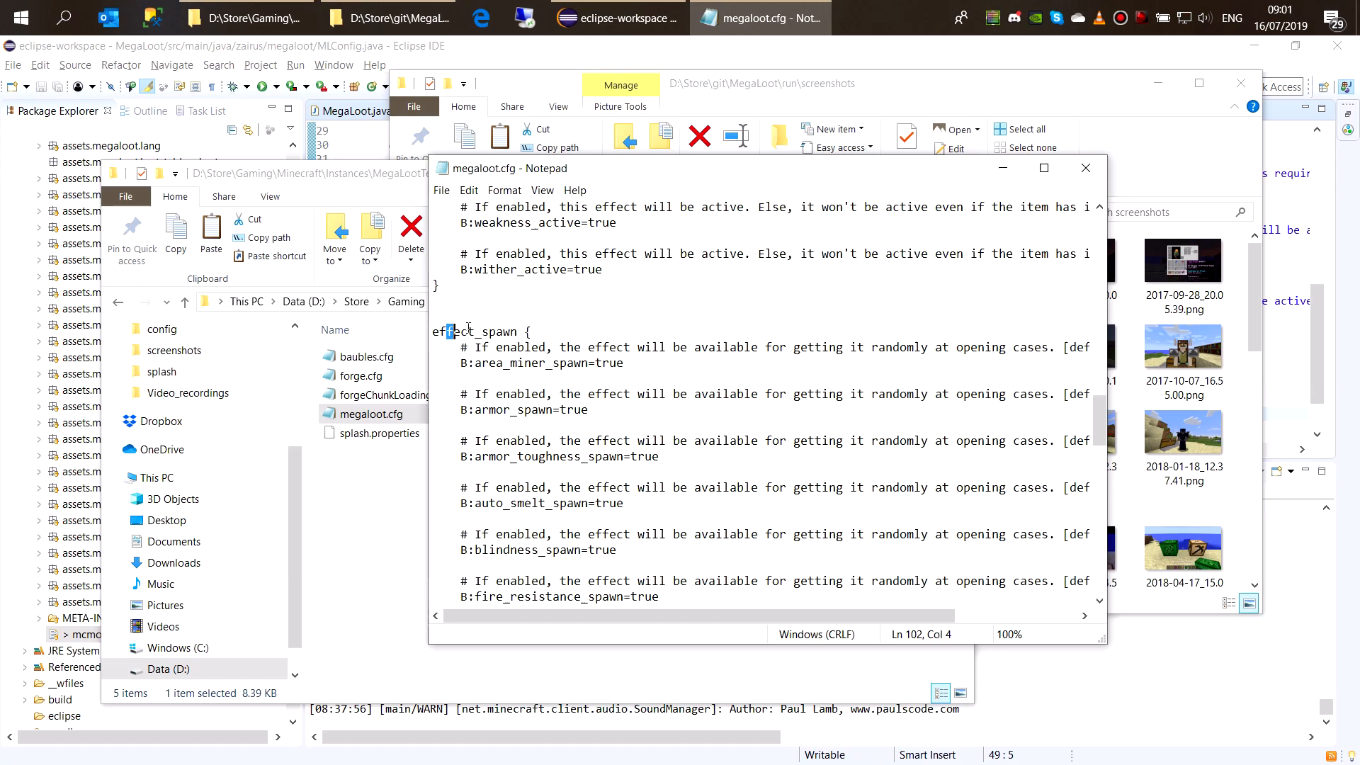
double_click(482, 331)
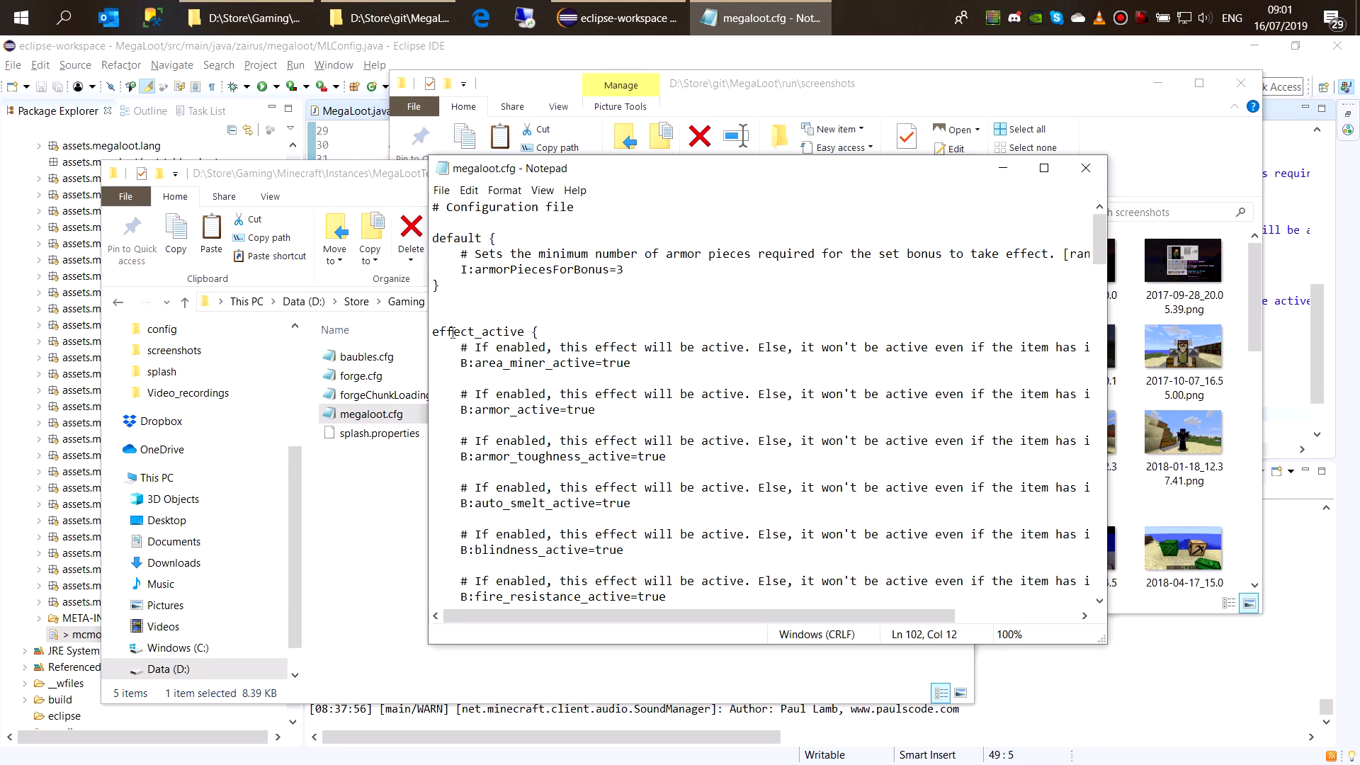
double_click(463, 332)
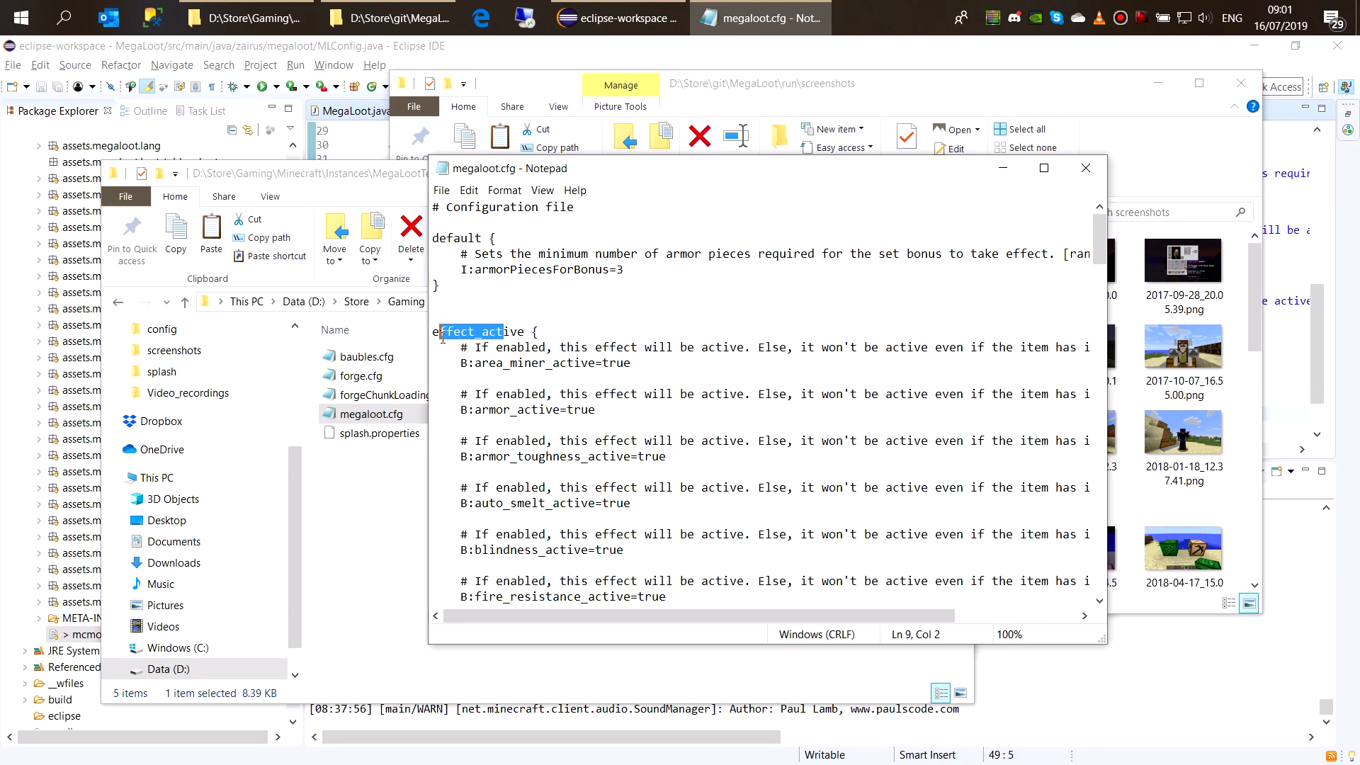
scroll(down, 3)
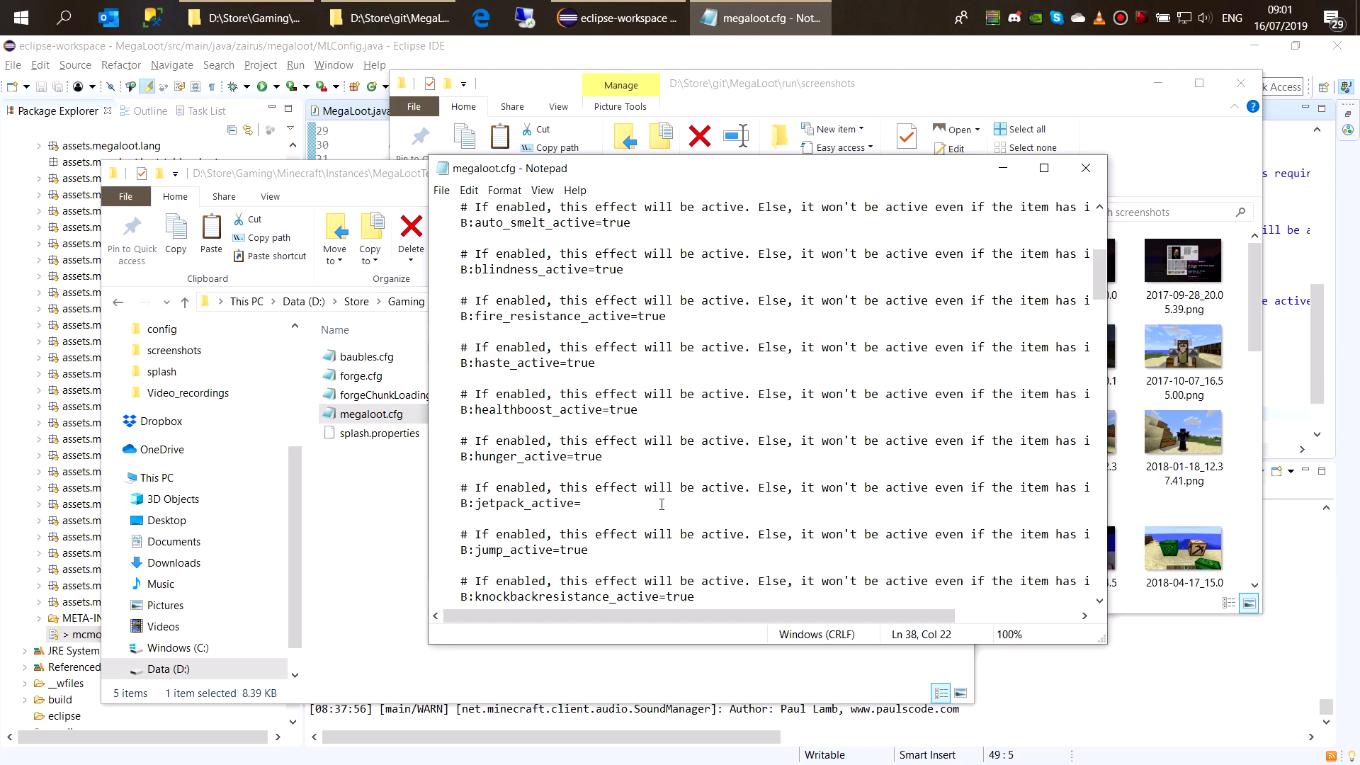
text(false)
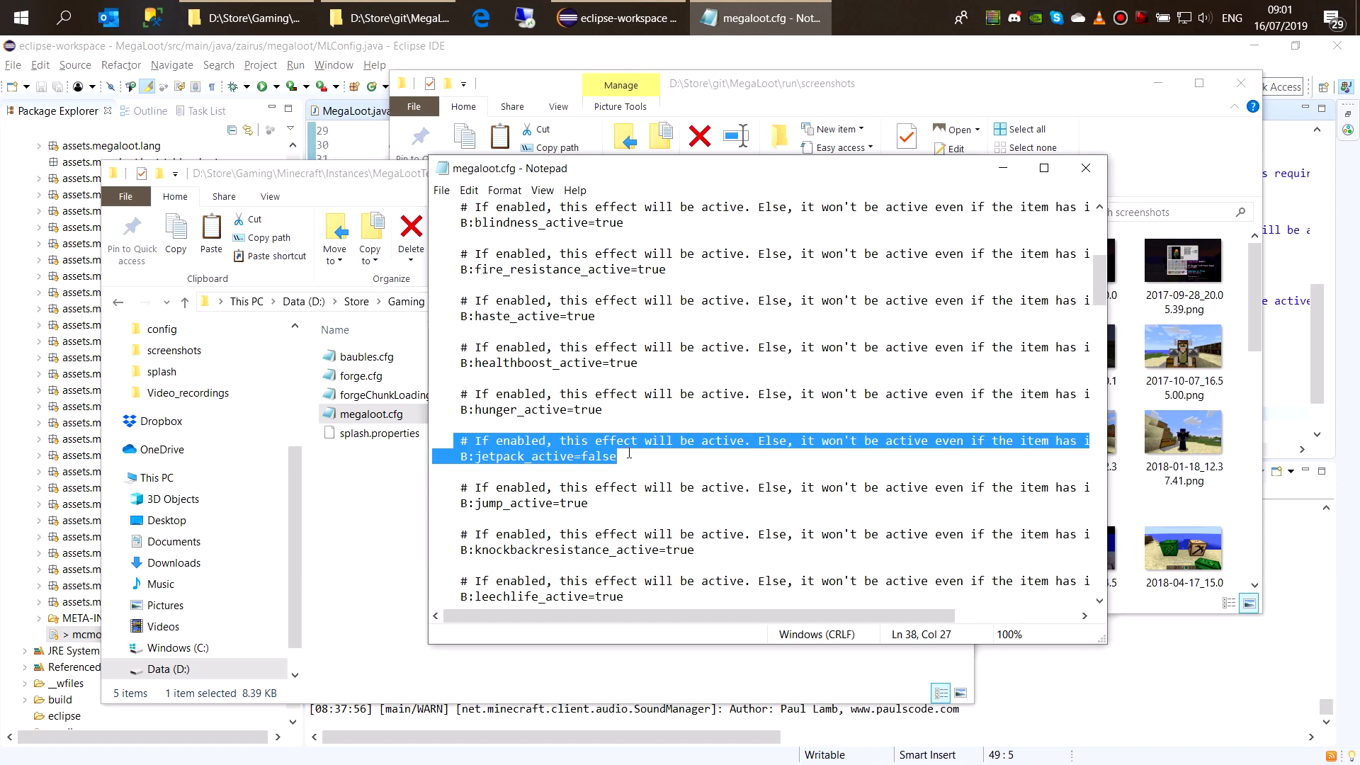
click(442, 190)
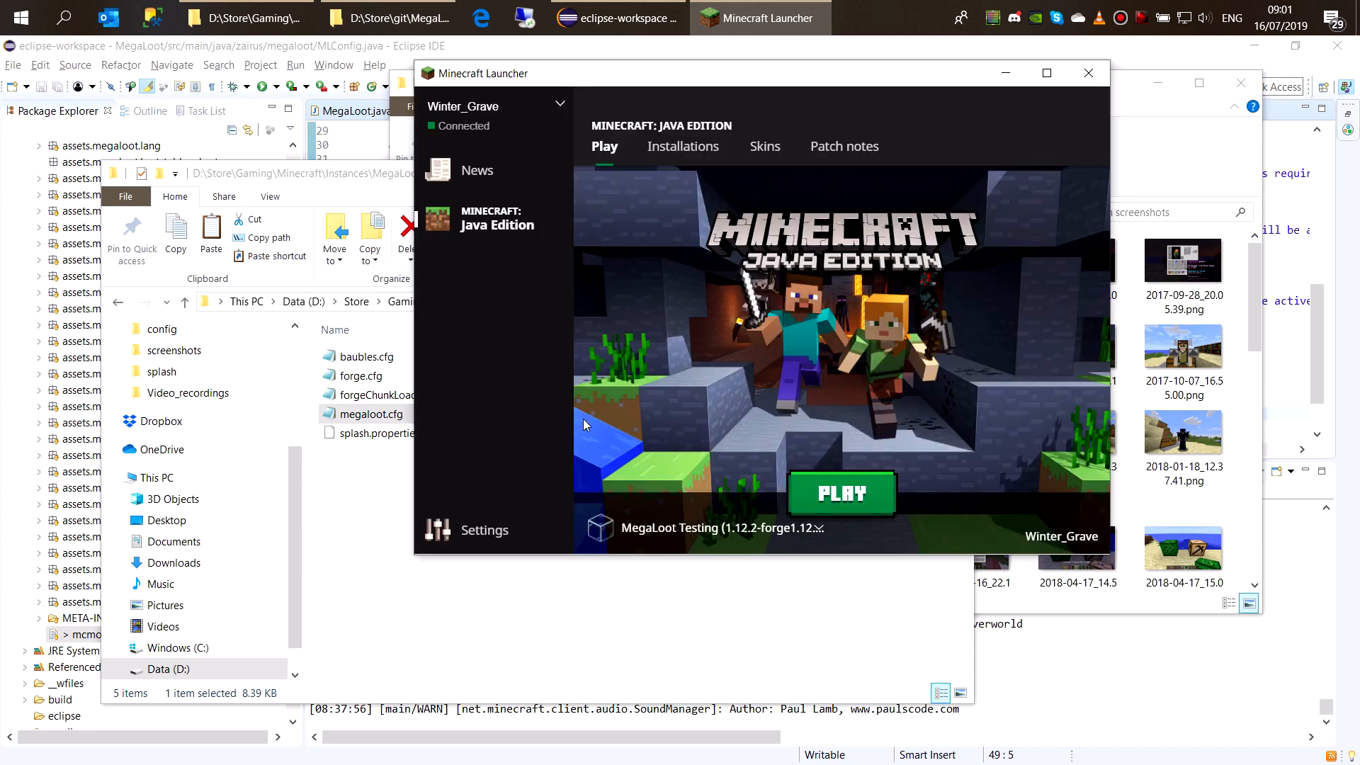
Press PLAY on the MegaLoot Testing installation to launch Minecraft 1.12.2
click(840, 493)
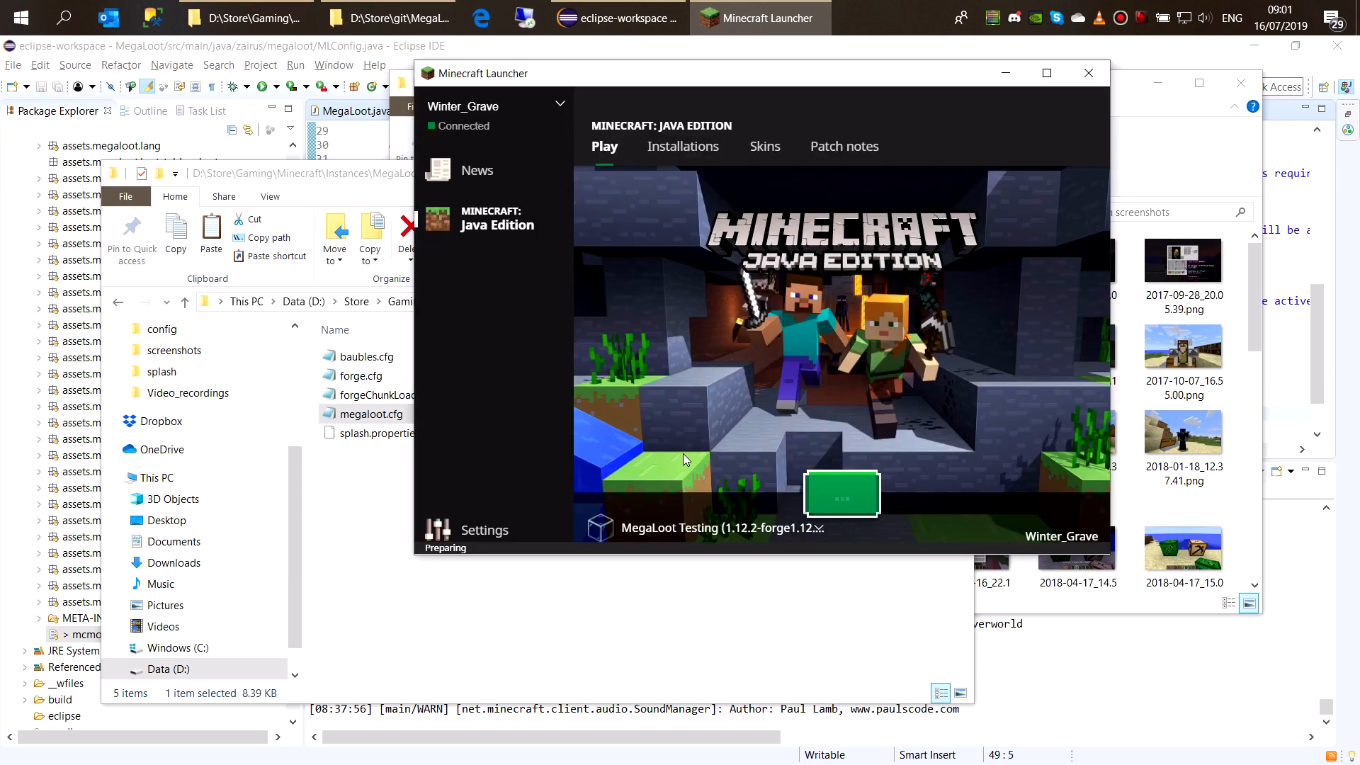
click(842, 495)
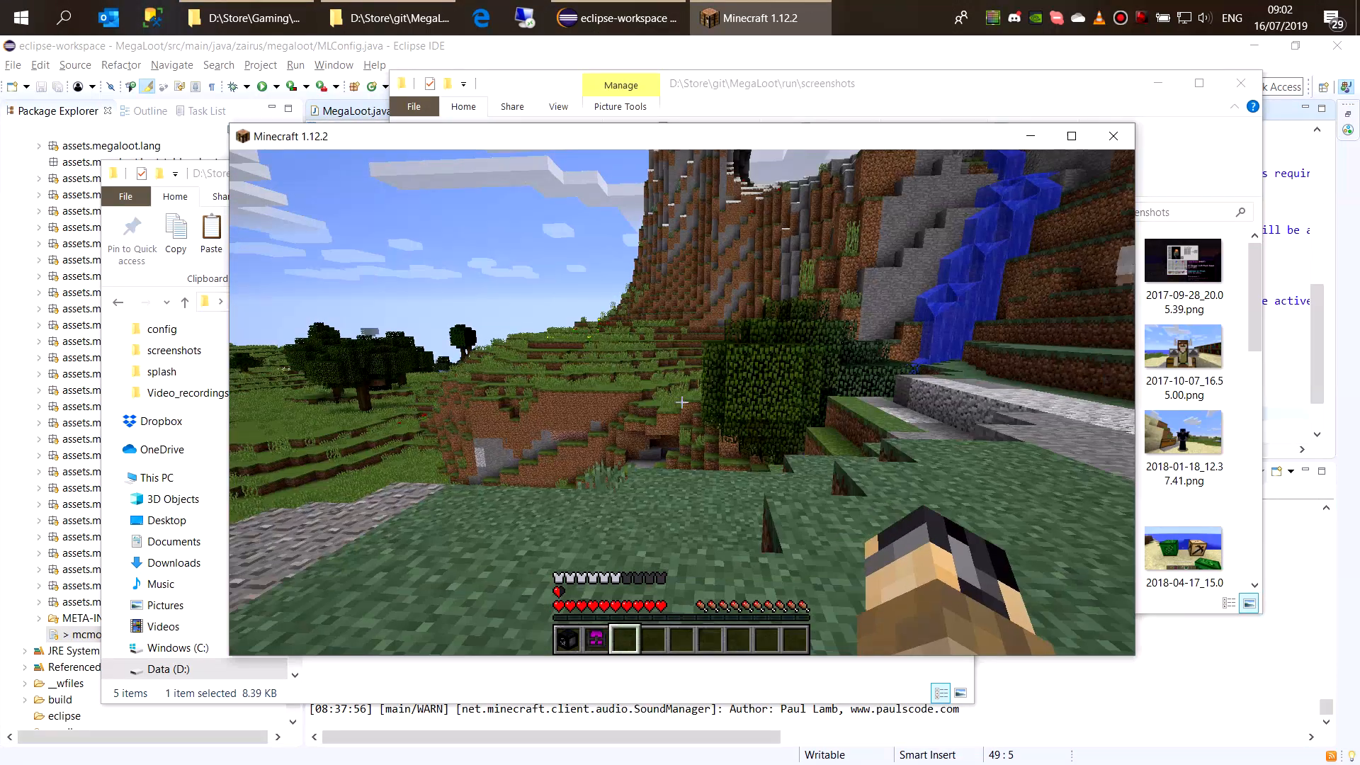
Test that the jetpack key no longer flies, then Save and Quit to Title
key(e)
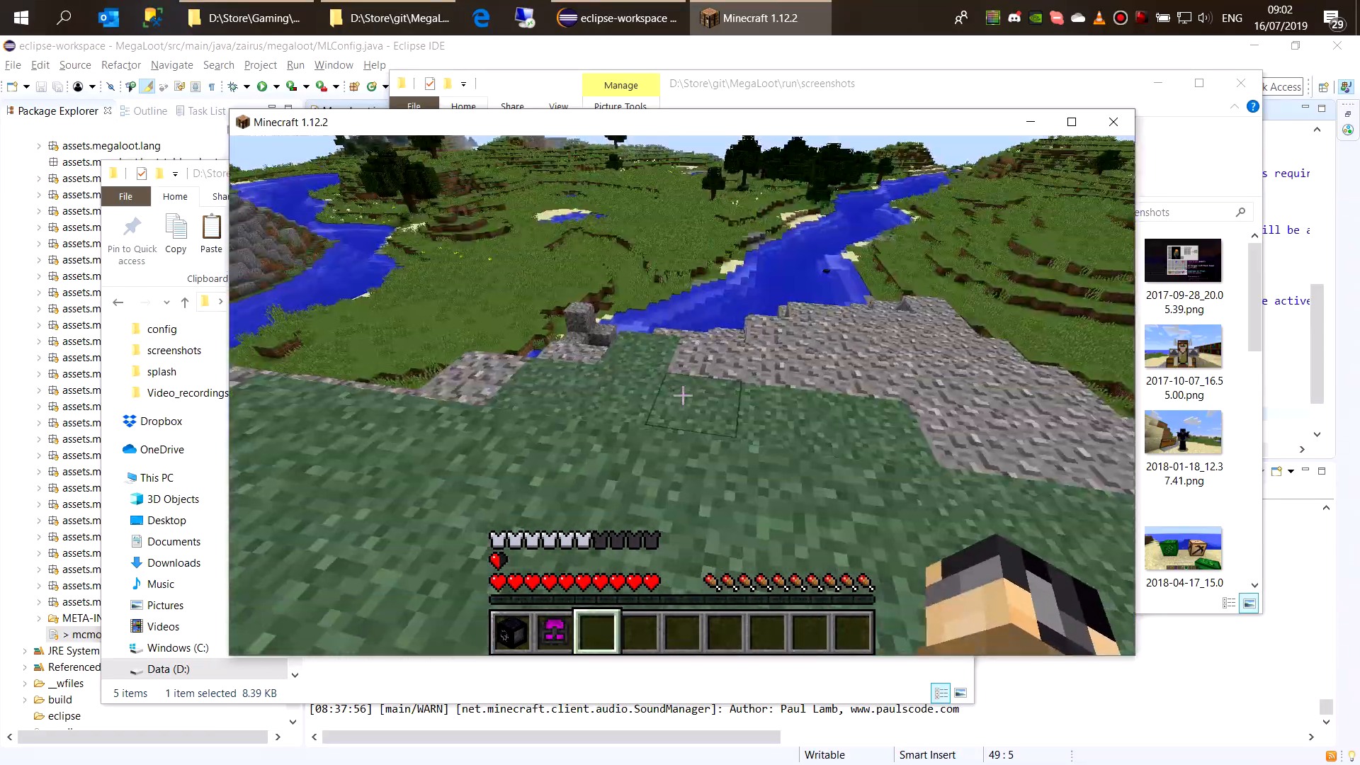
key(e)
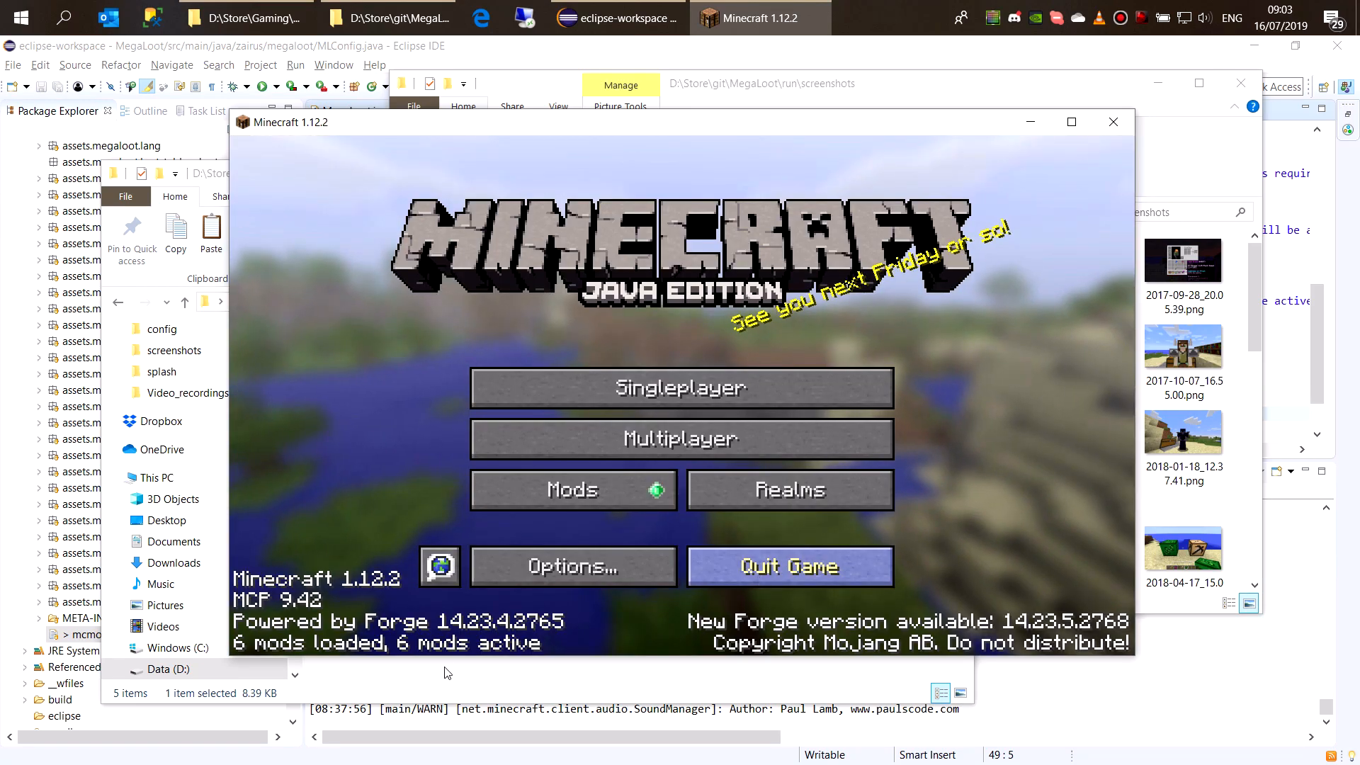
Set B:jetpack_spawn to false in megaloot.cfg, save and close it, and return to Minecraft
double_click(371, 413)
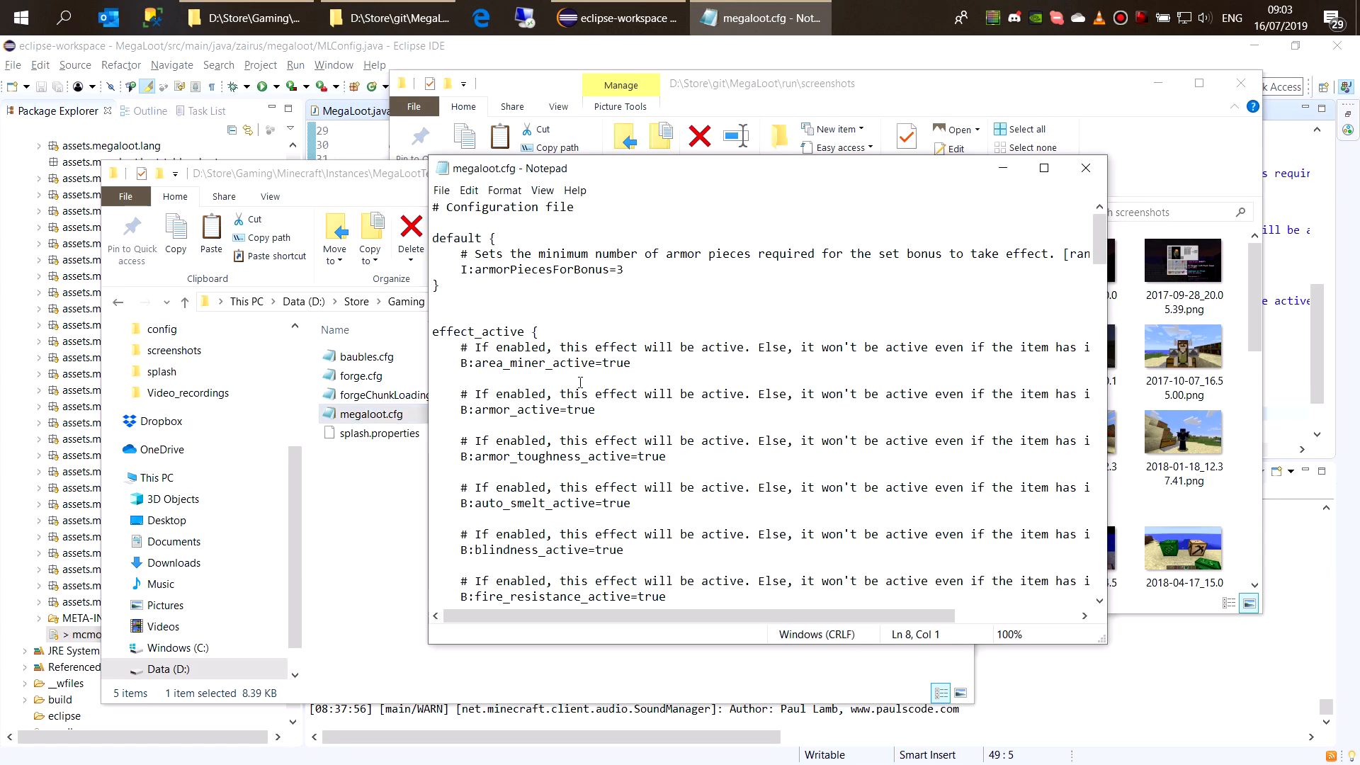
scroll(down, 3)
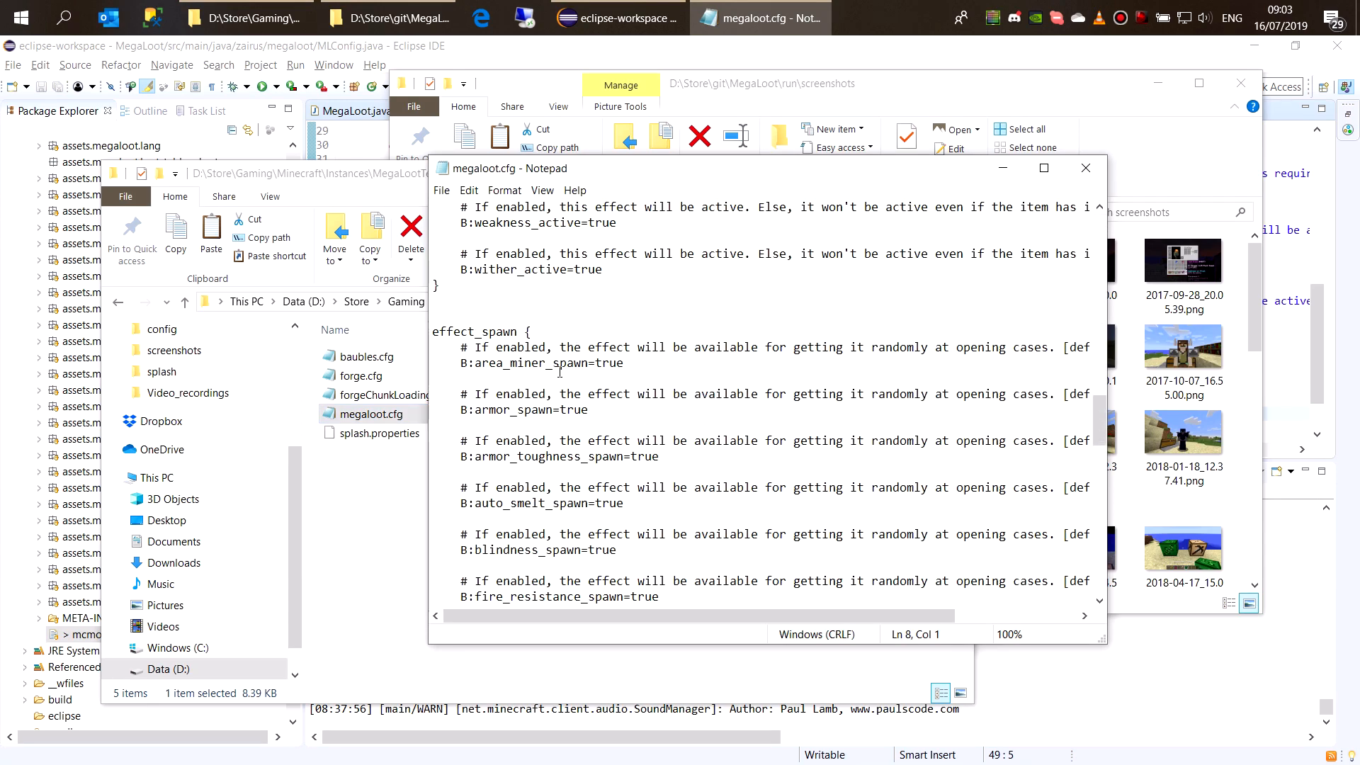
double_click(476, 332)
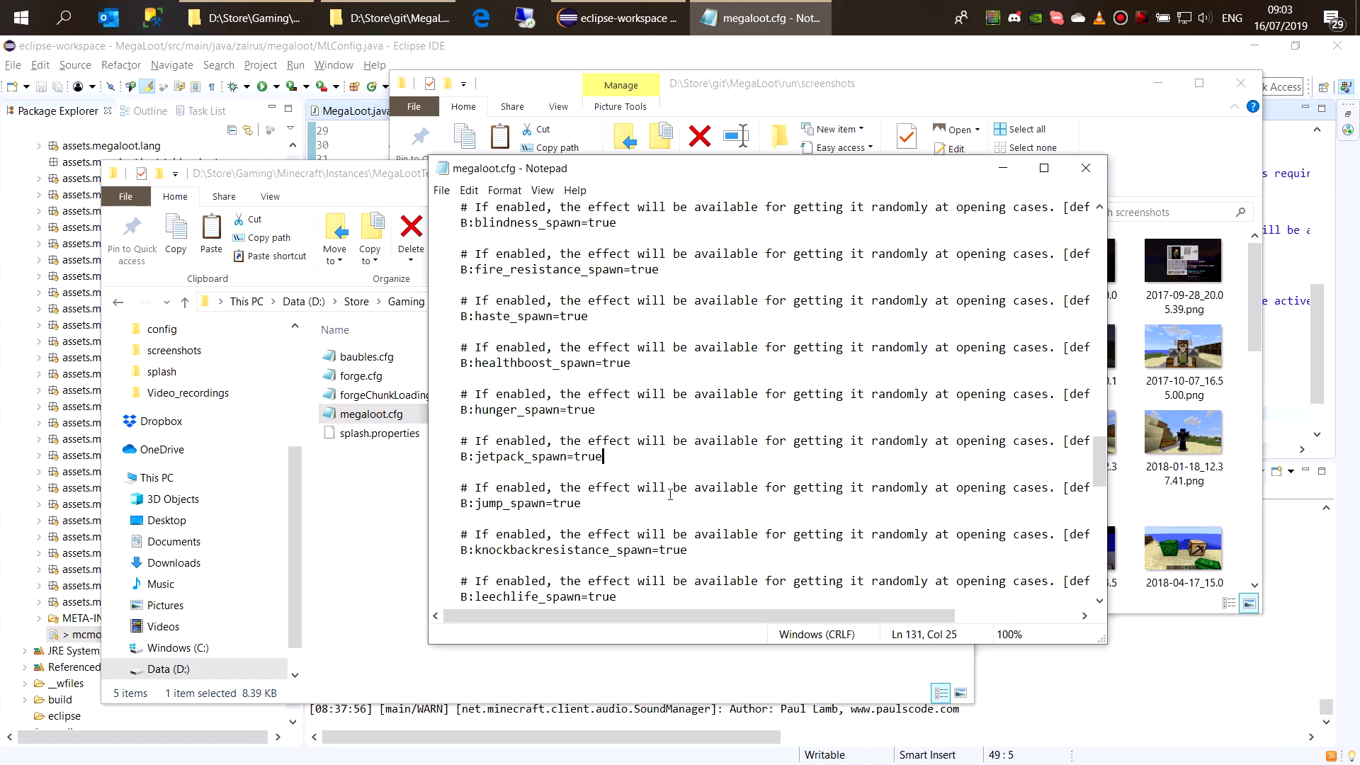
text(fals)
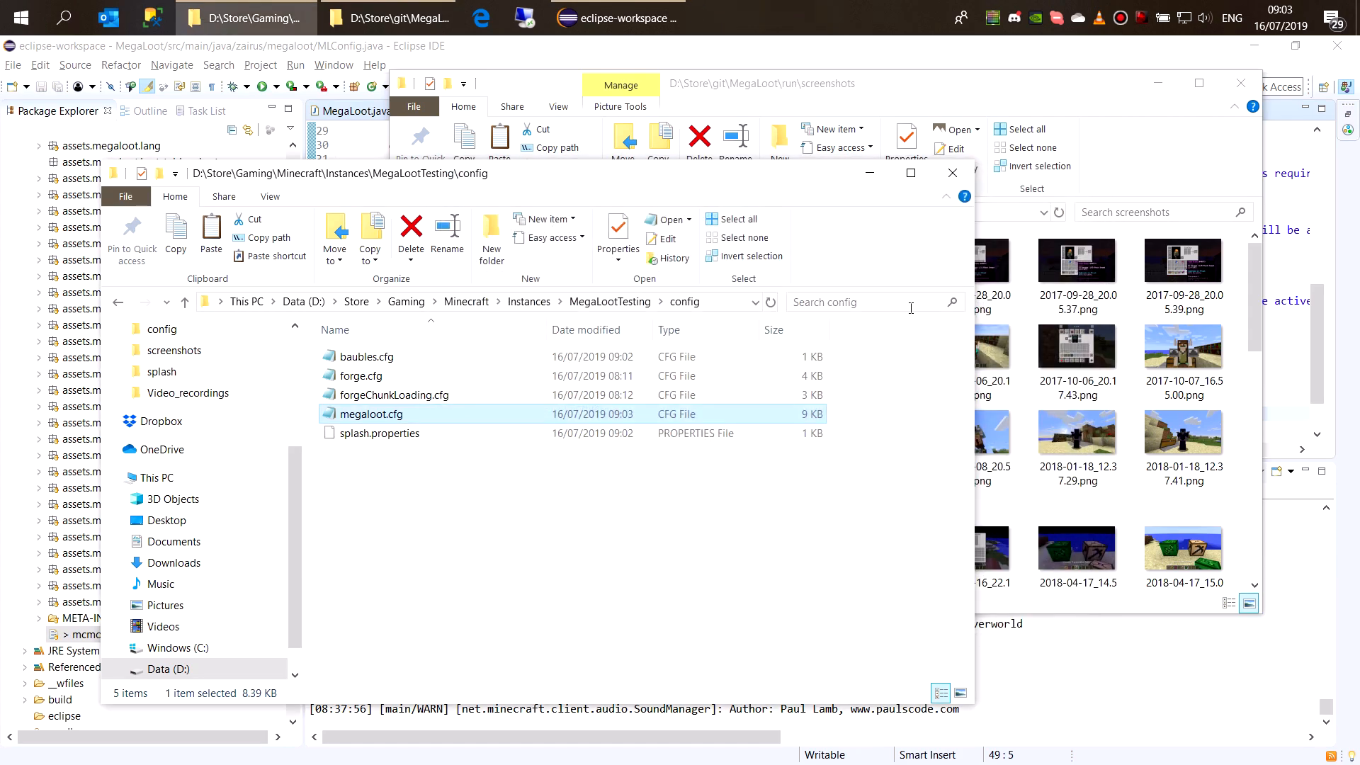
click(759, 17)
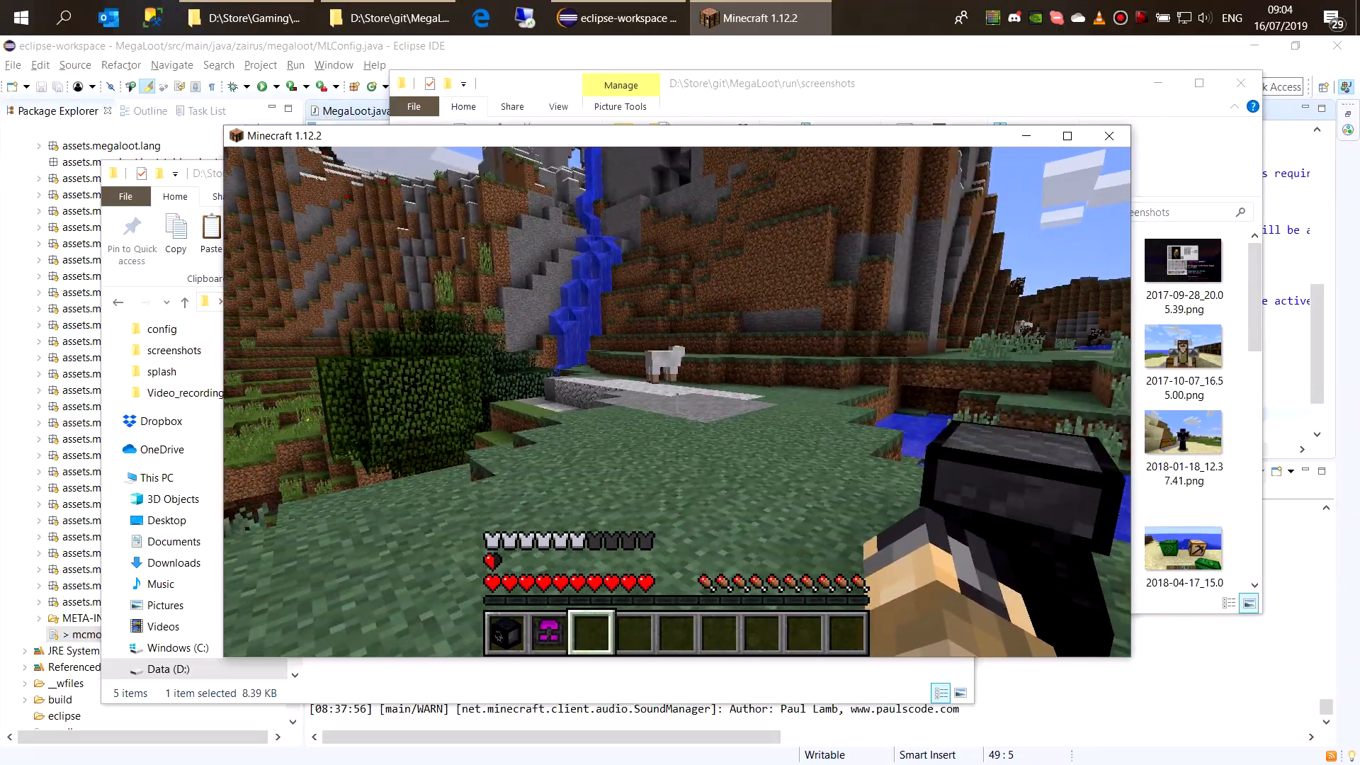
Enter /gamemode creative and open several Epic Mega Loot Cases for gear
text(/ga)
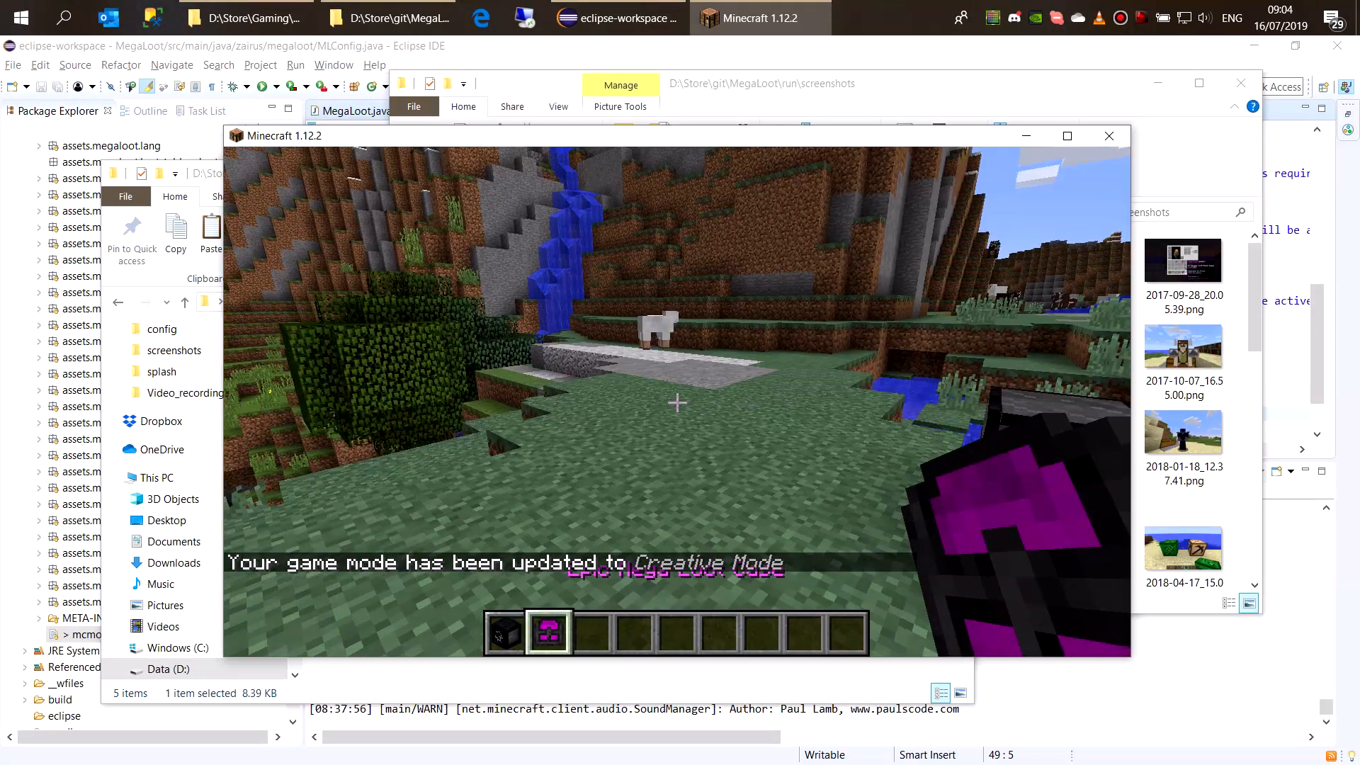
key(e)
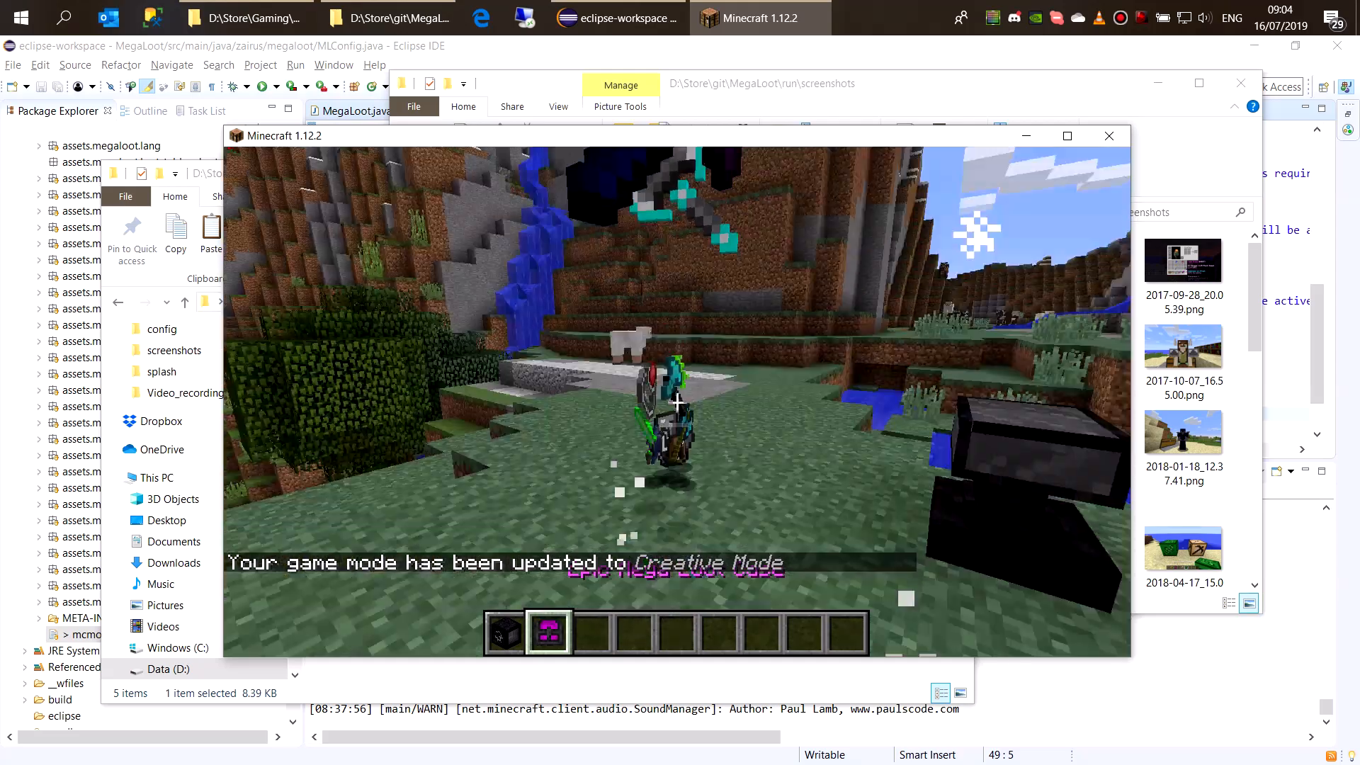
key(e)
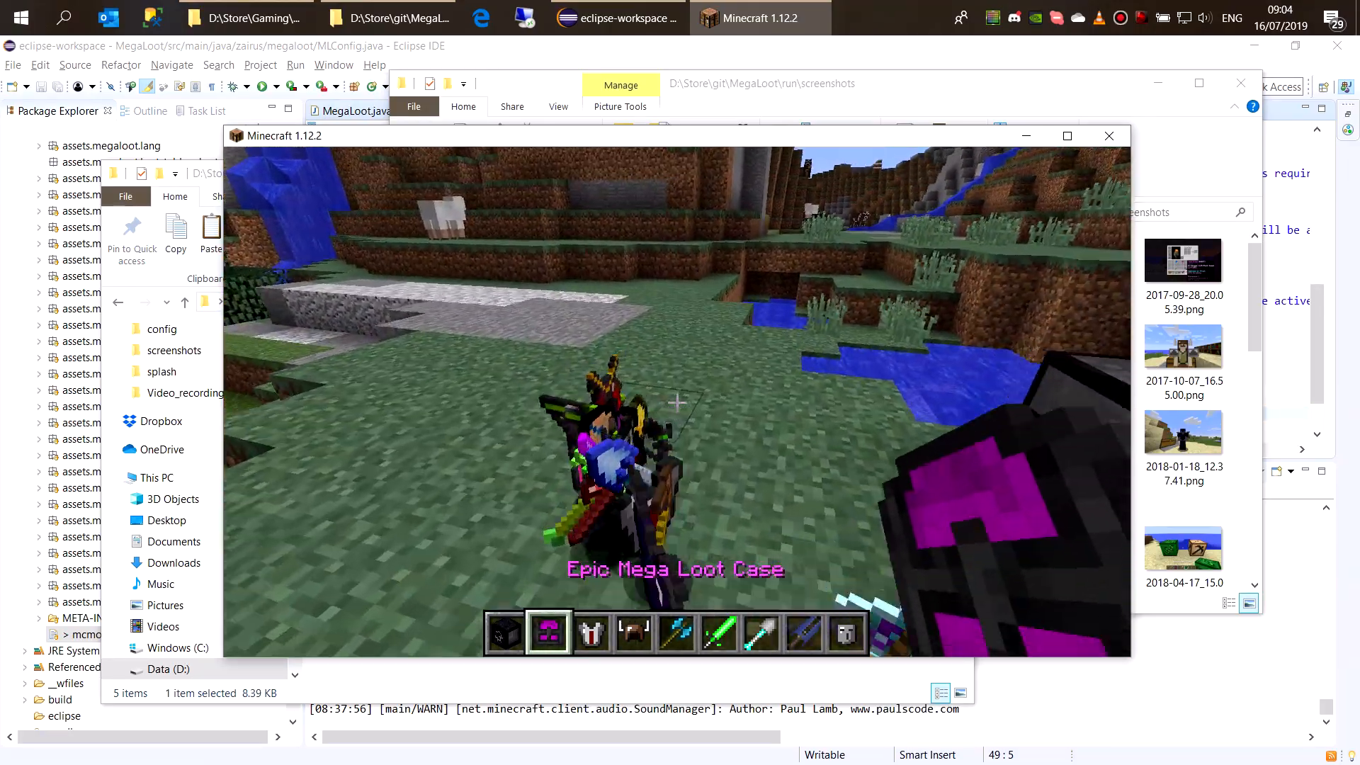
key(e)
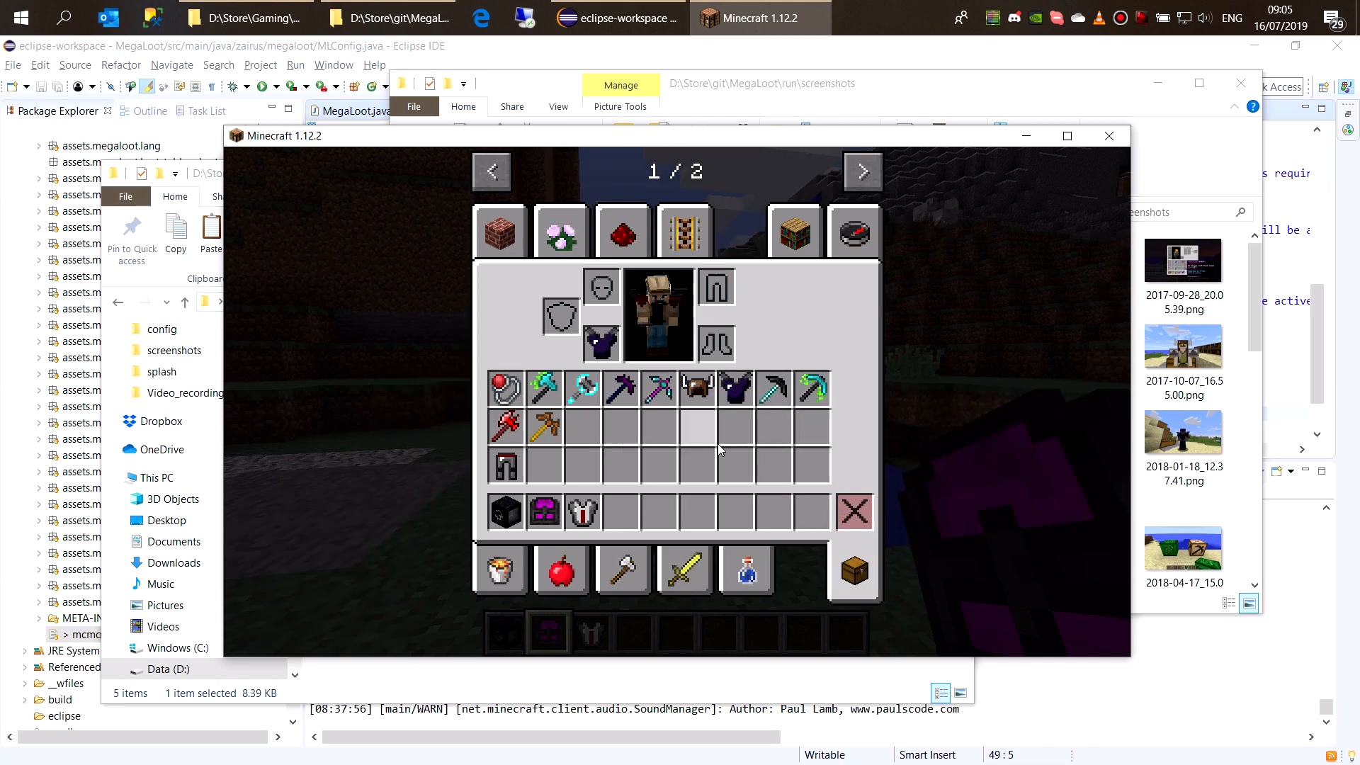
mouse_move(854, 230)
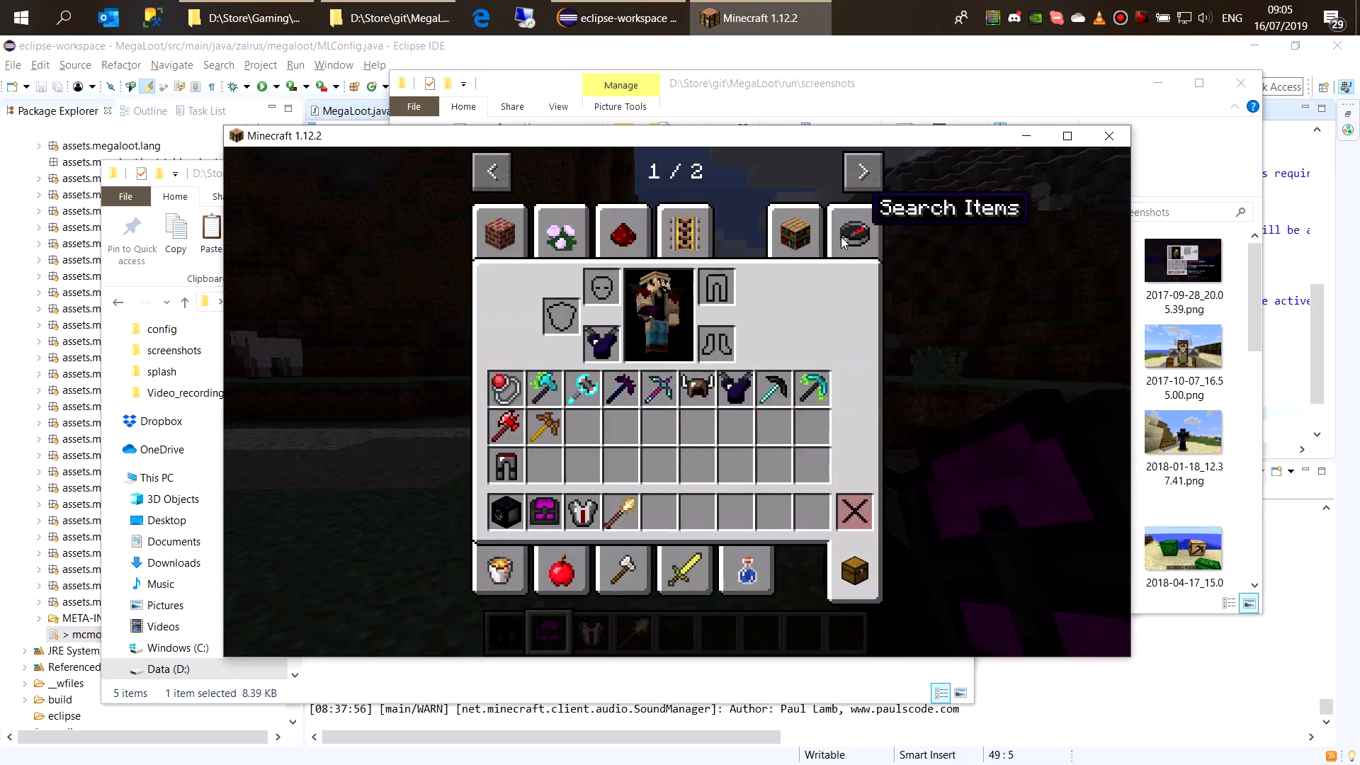
Browse the Mega Loot tab and place the Dragon Chestplate in the Tool Manipulator
click(862, 170)
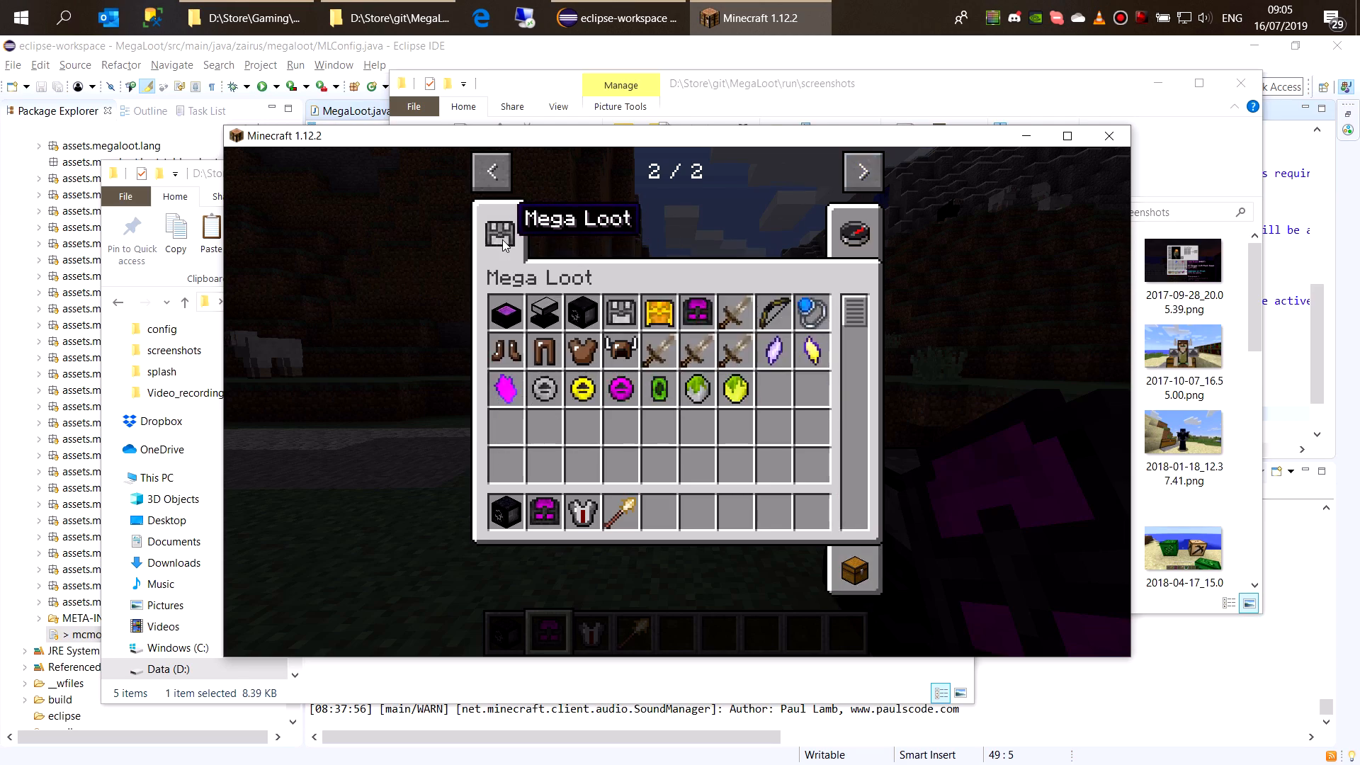
mouse_move(855, 570)
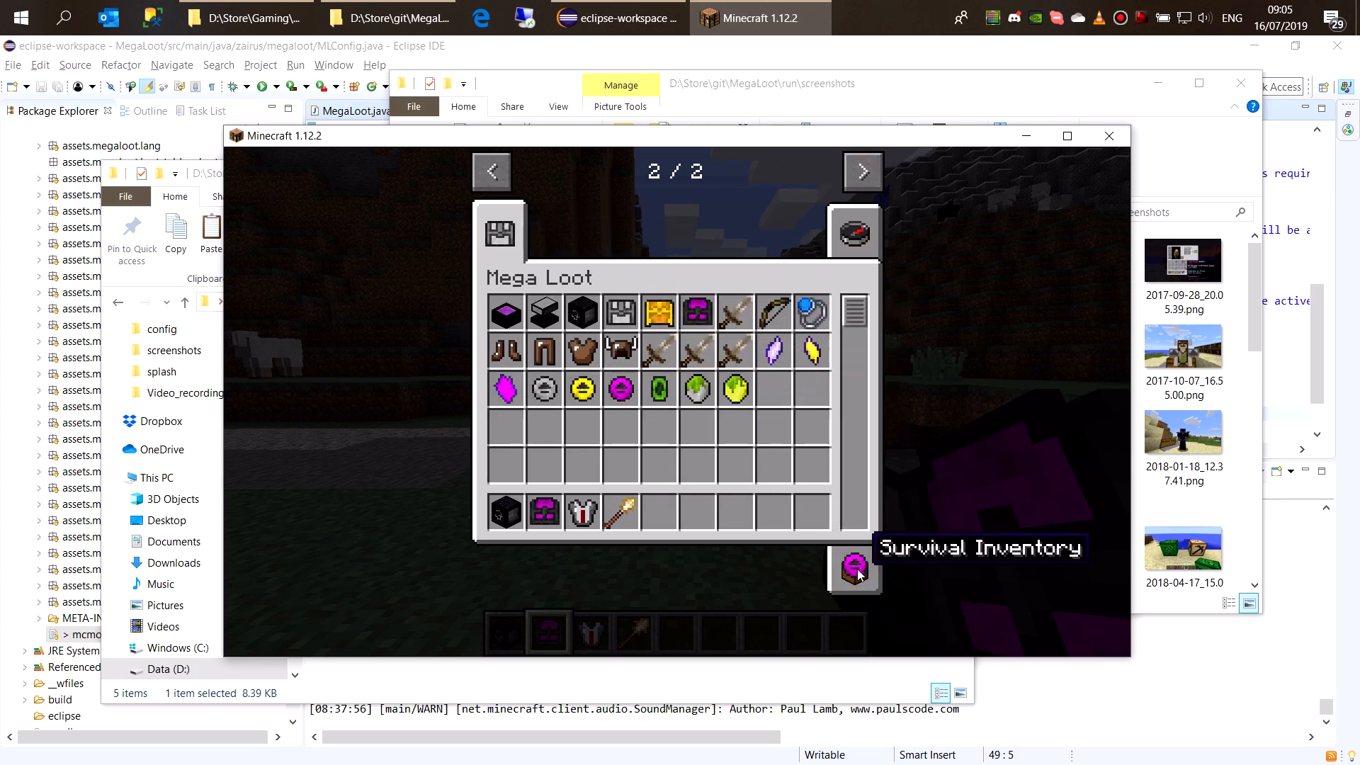
click(854, 568)
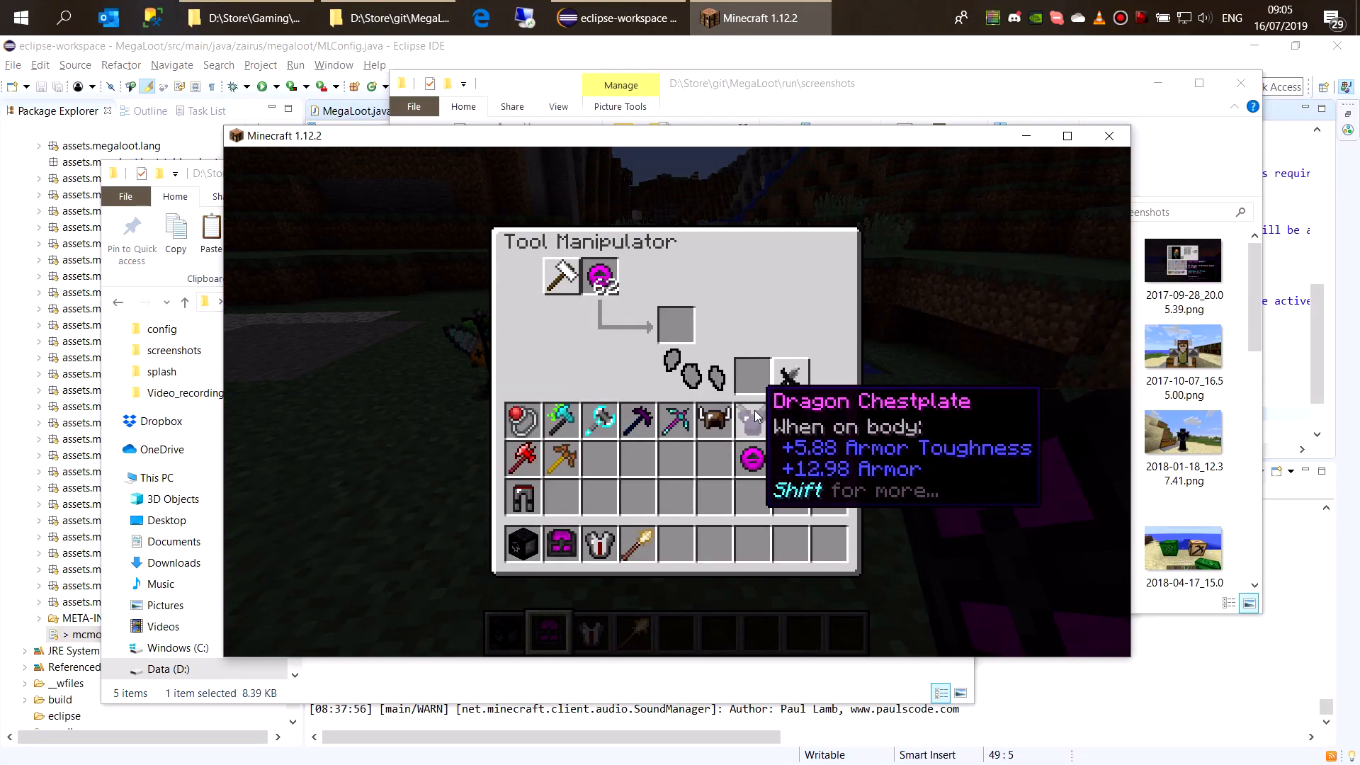
mouse_move(599, 275)
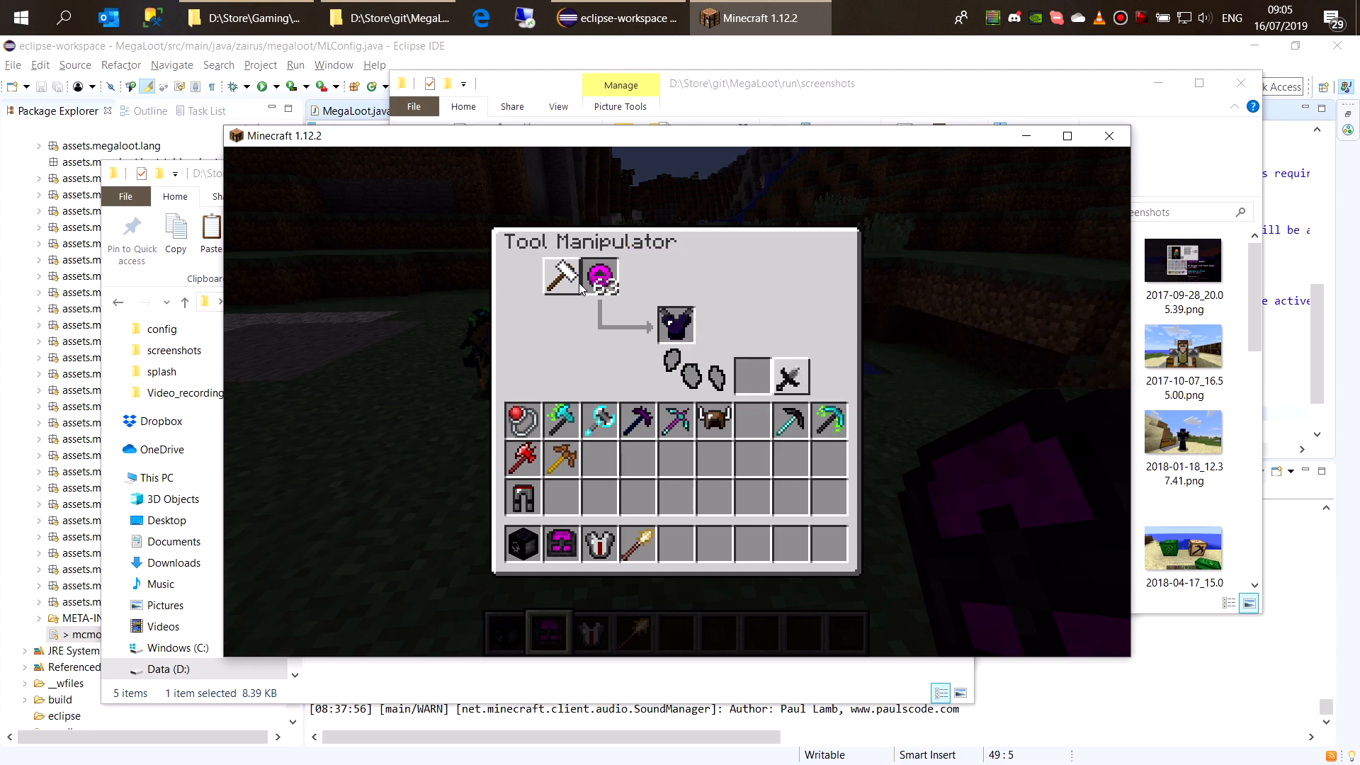
mouse_move(676, 325)
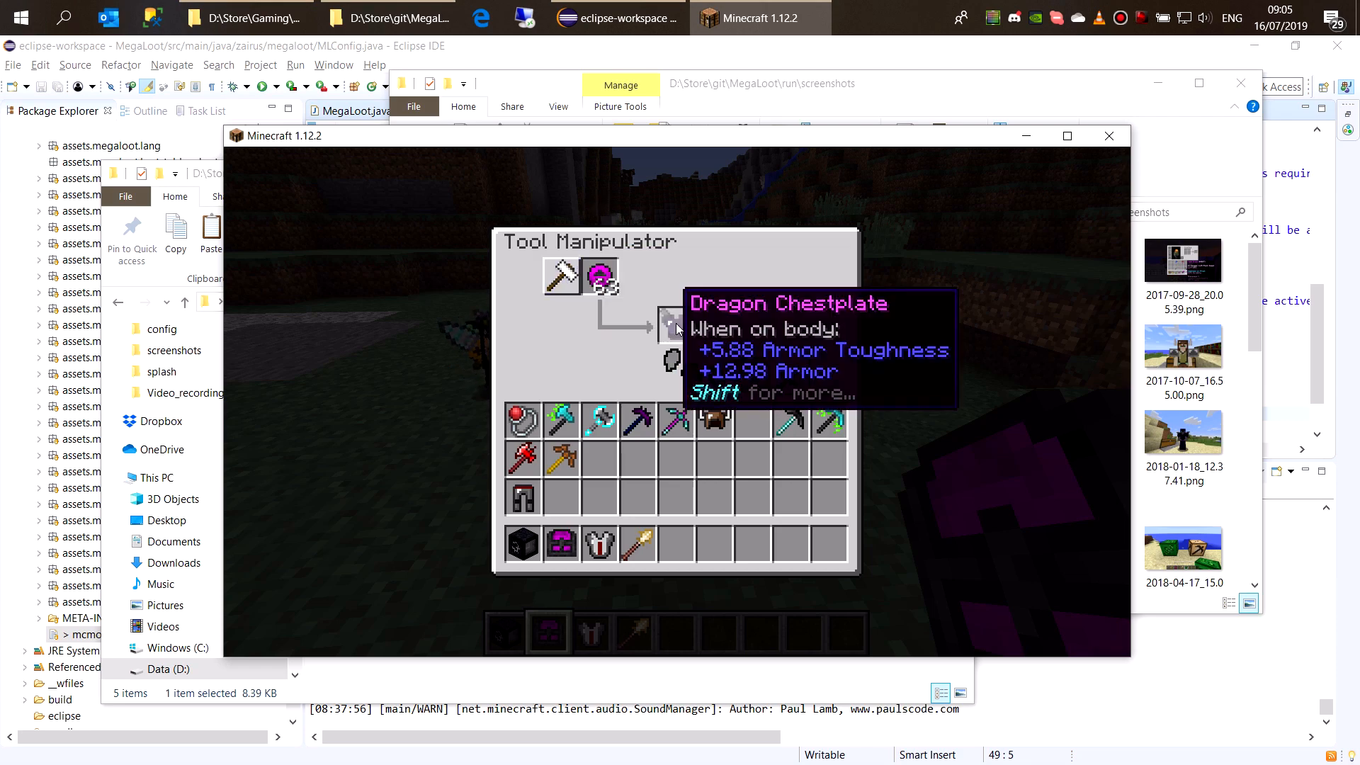
key(shift)
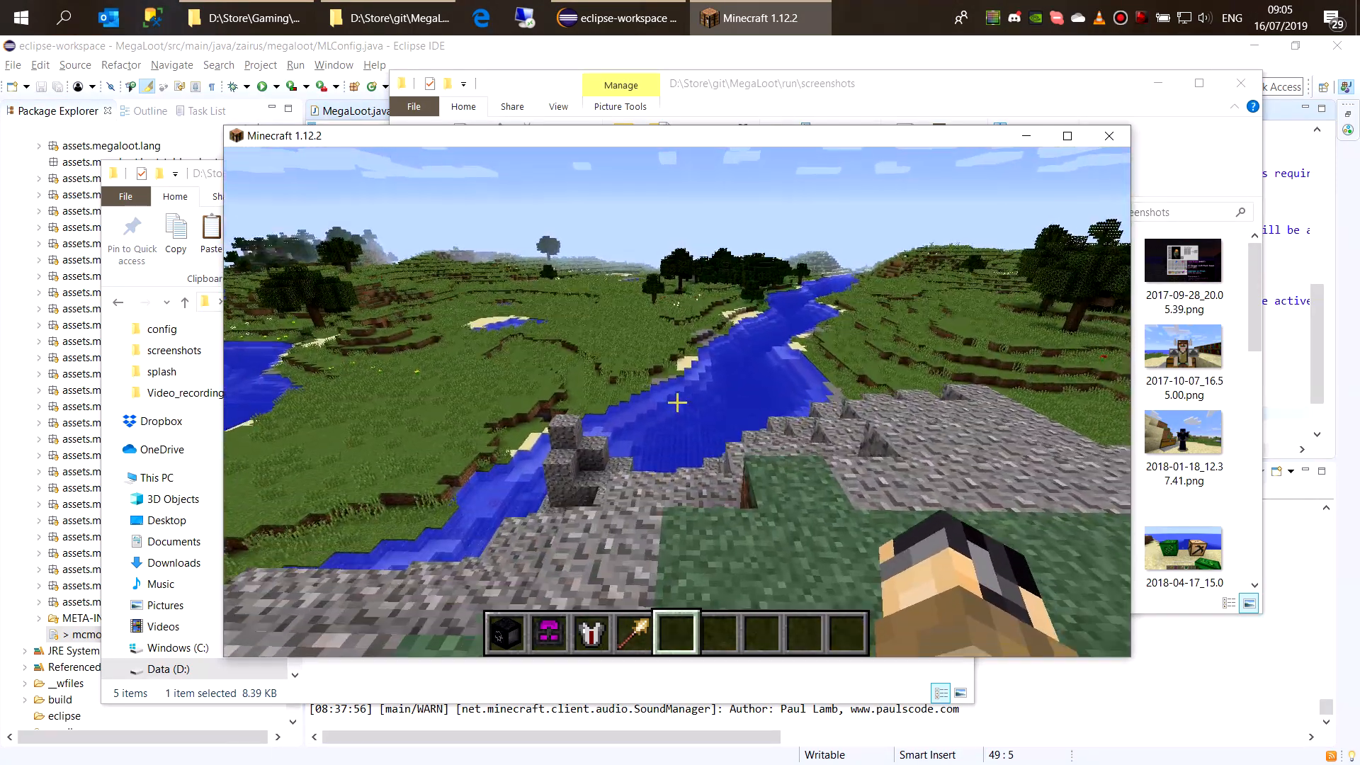
Jump repeatedly to test the jetpack, then view the character in third person
key(e)
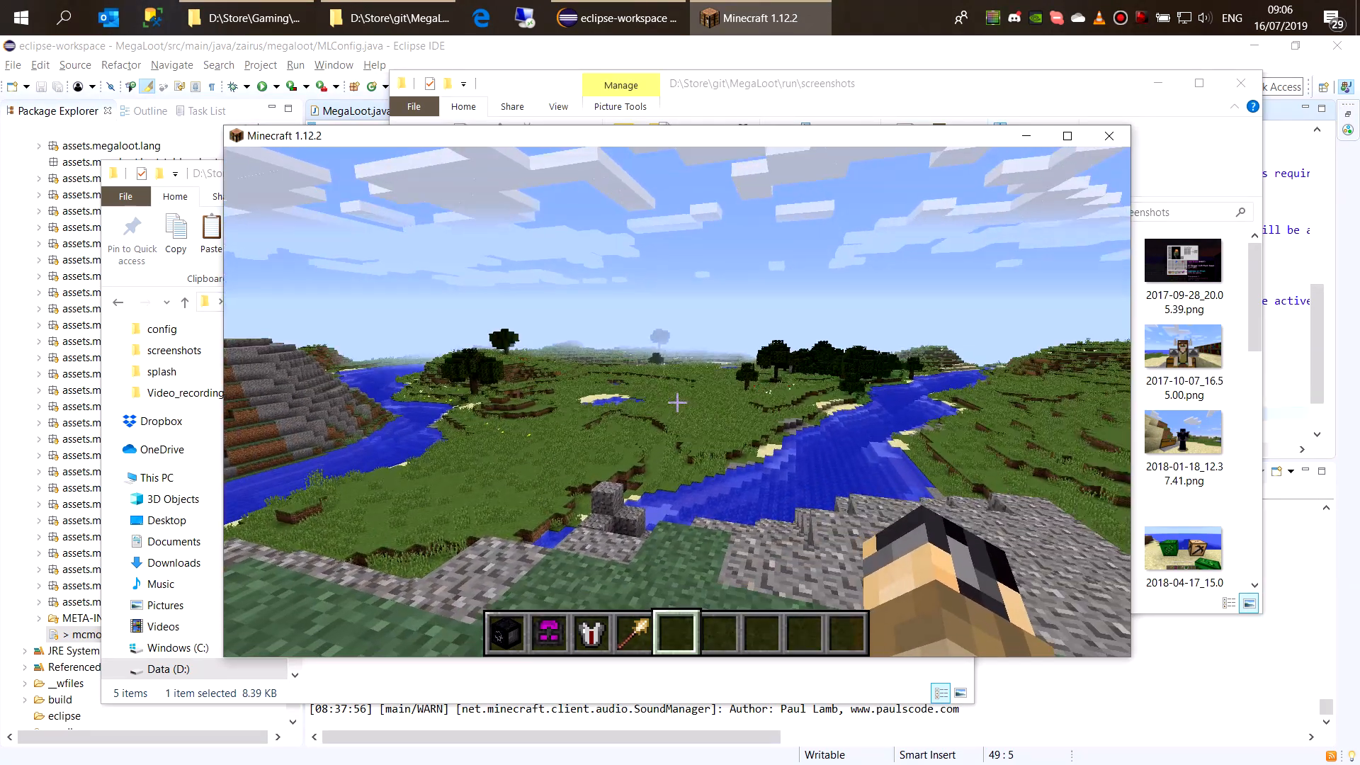
key(F5)
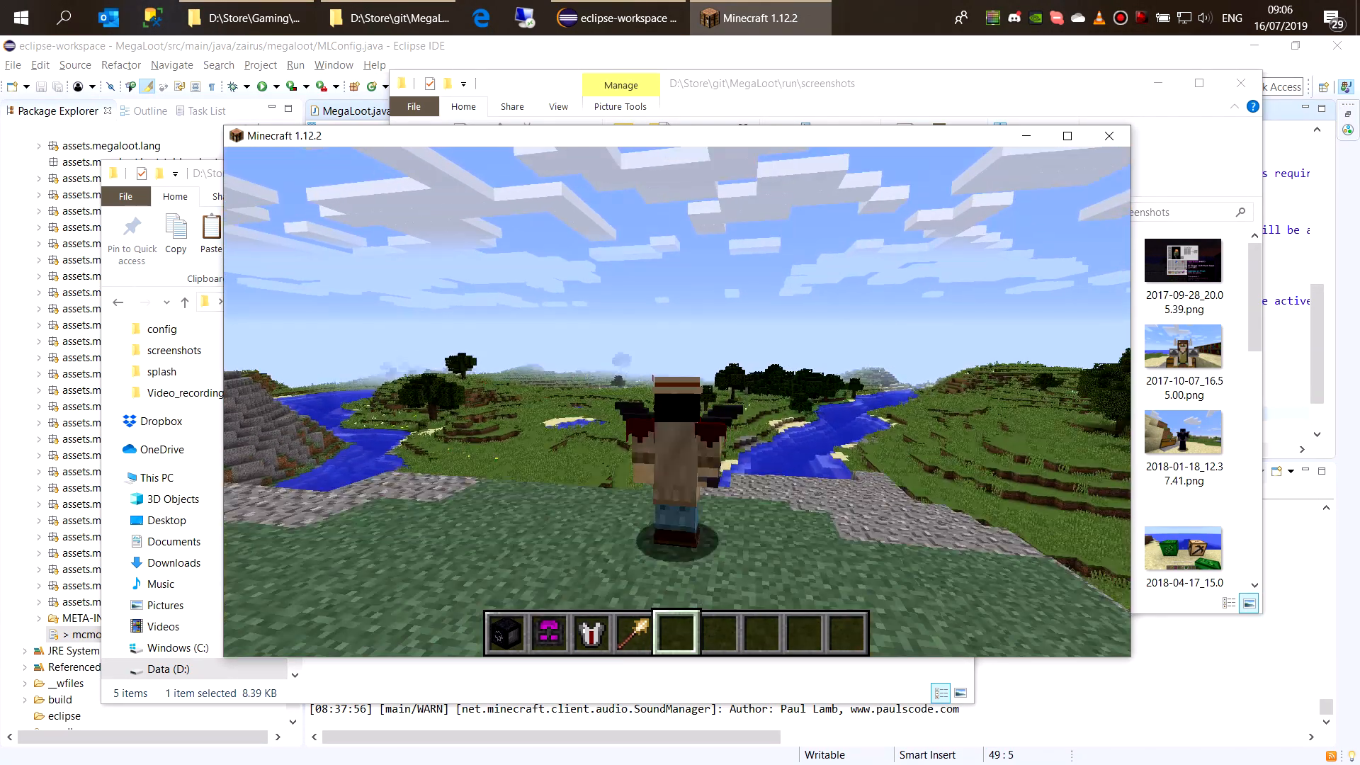